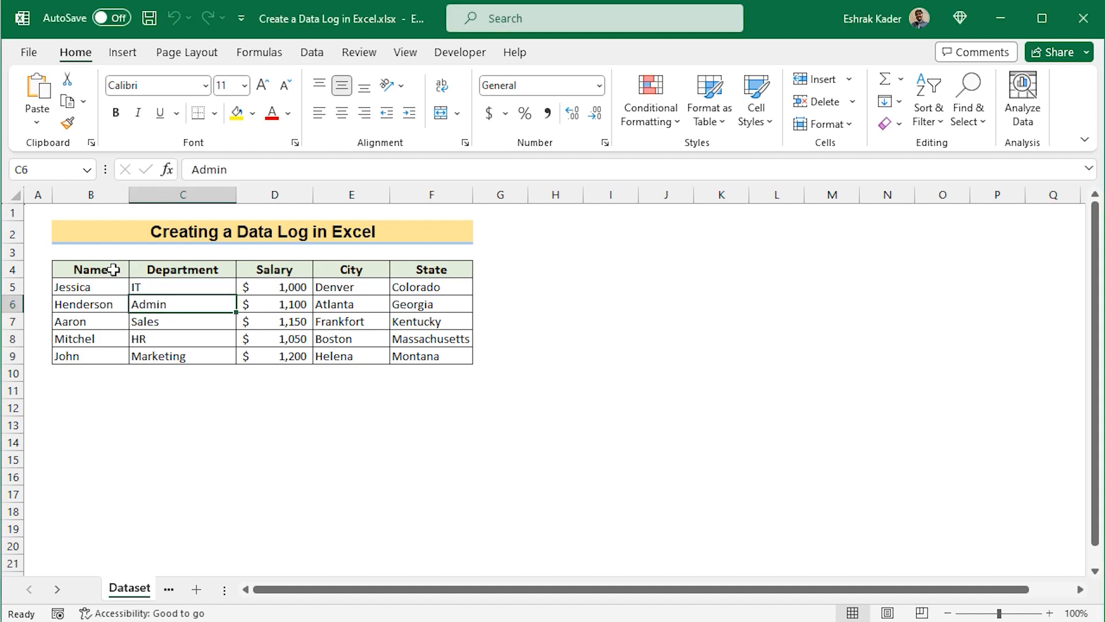
# Highlight the Name, Salary and State headers and the Salary and State columns.
pyautogui.click(90, 269)
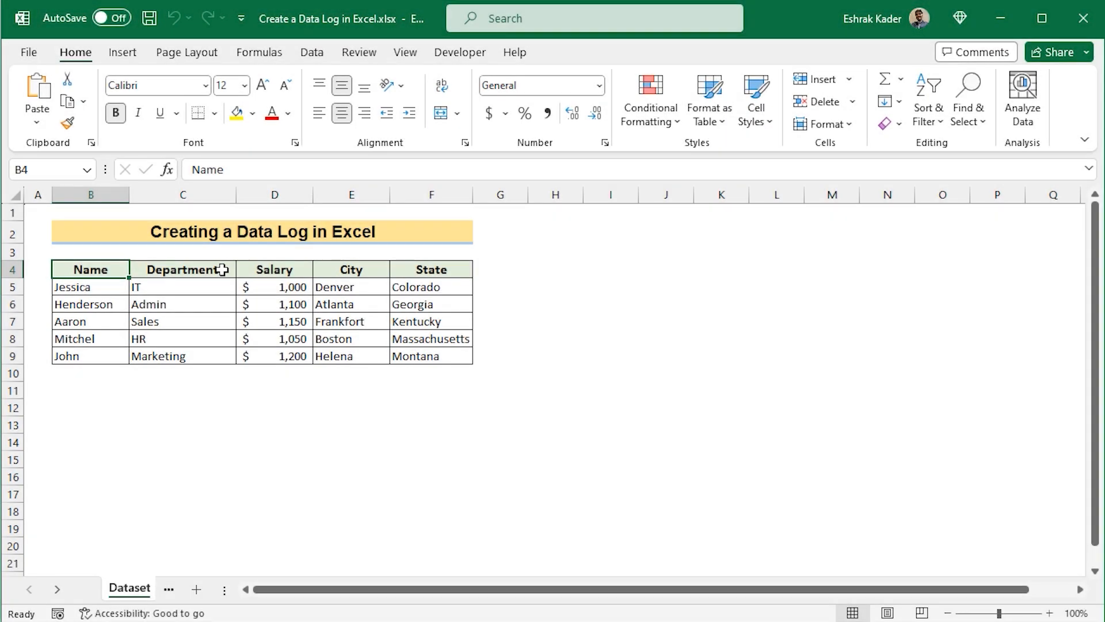
pyautogui.click(274, 269)
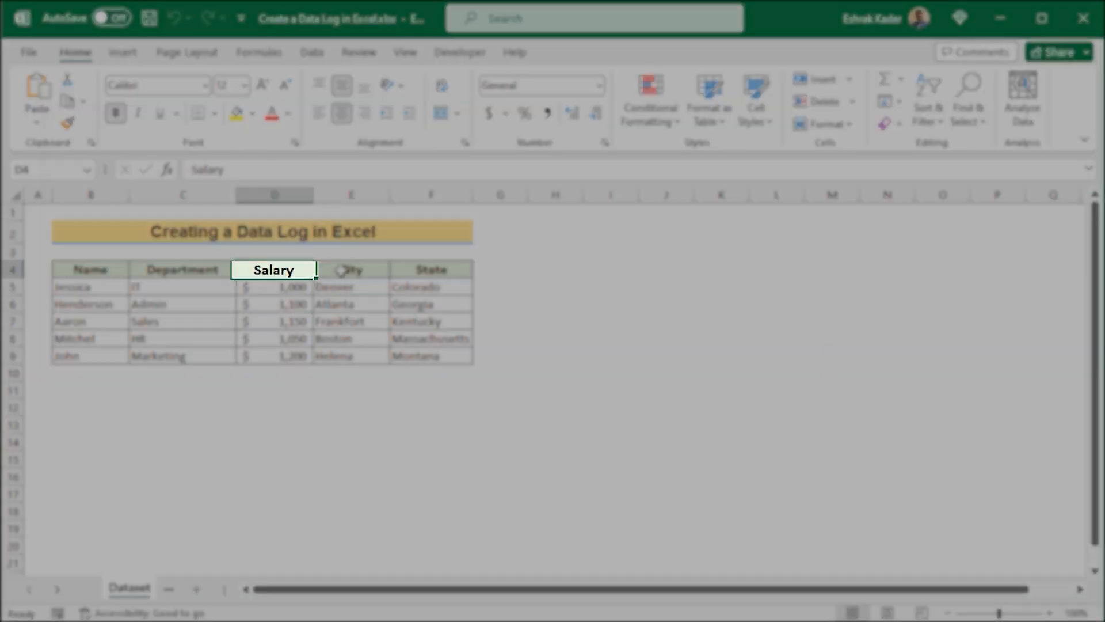
pyautogui.click(431, 270)
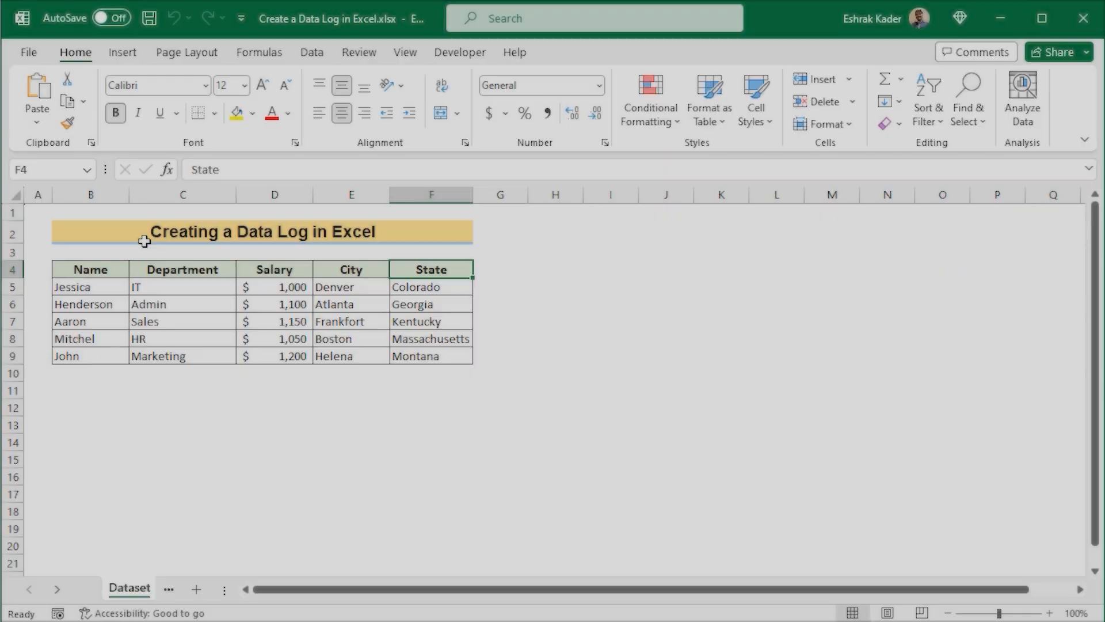
pyautogui.click(274, 195)
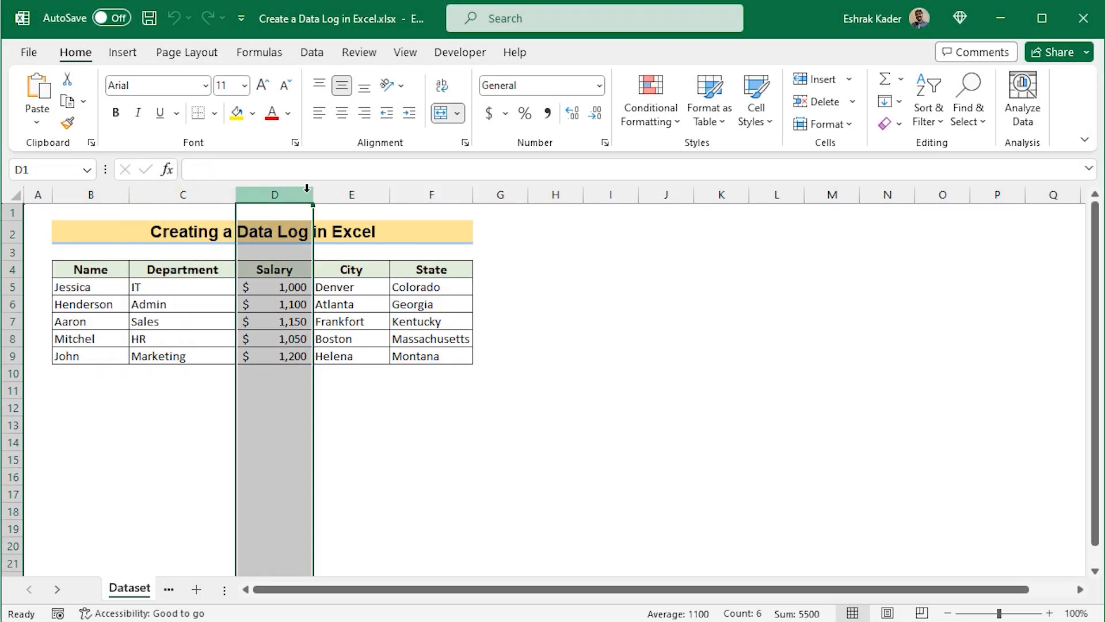
pyautogui.click(431, 195)
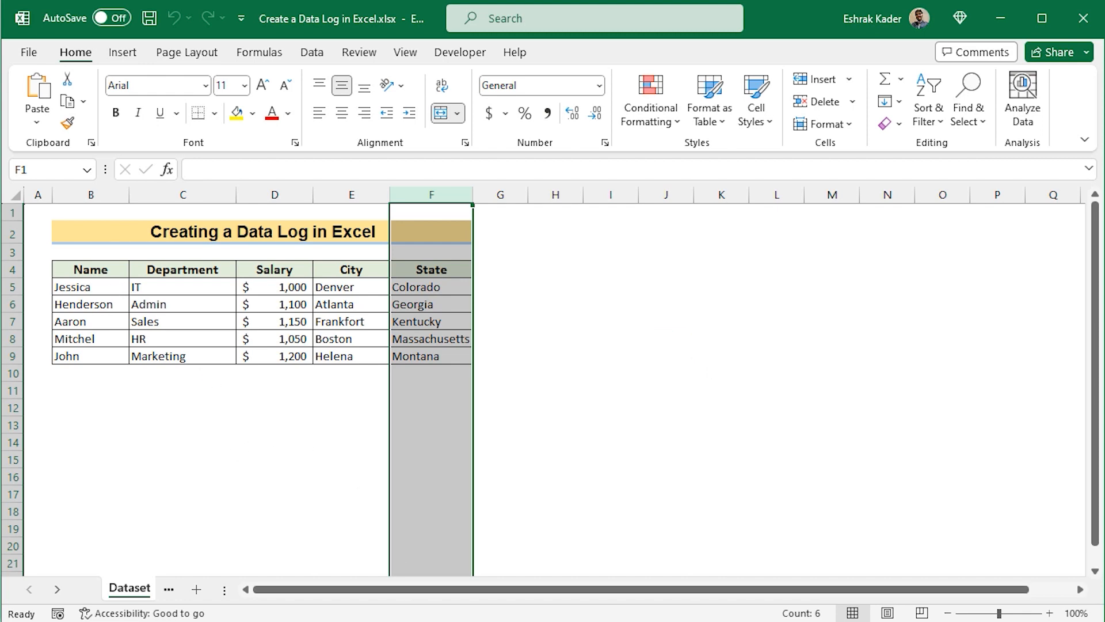
pyautogui.click(186, 590)
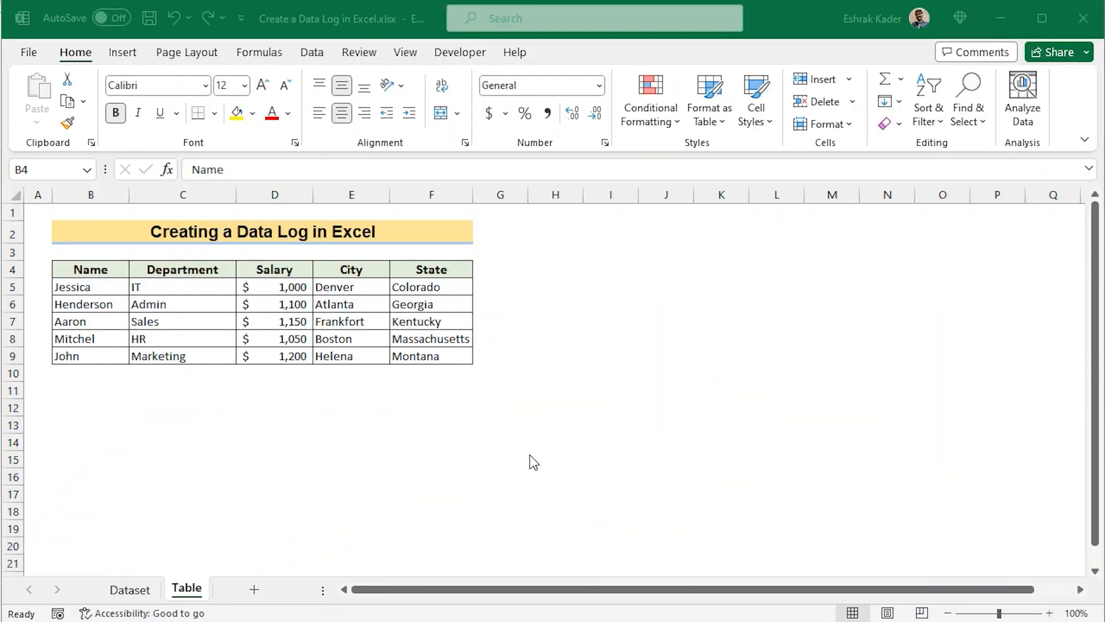
pyautogui.moveTo(243, 411)
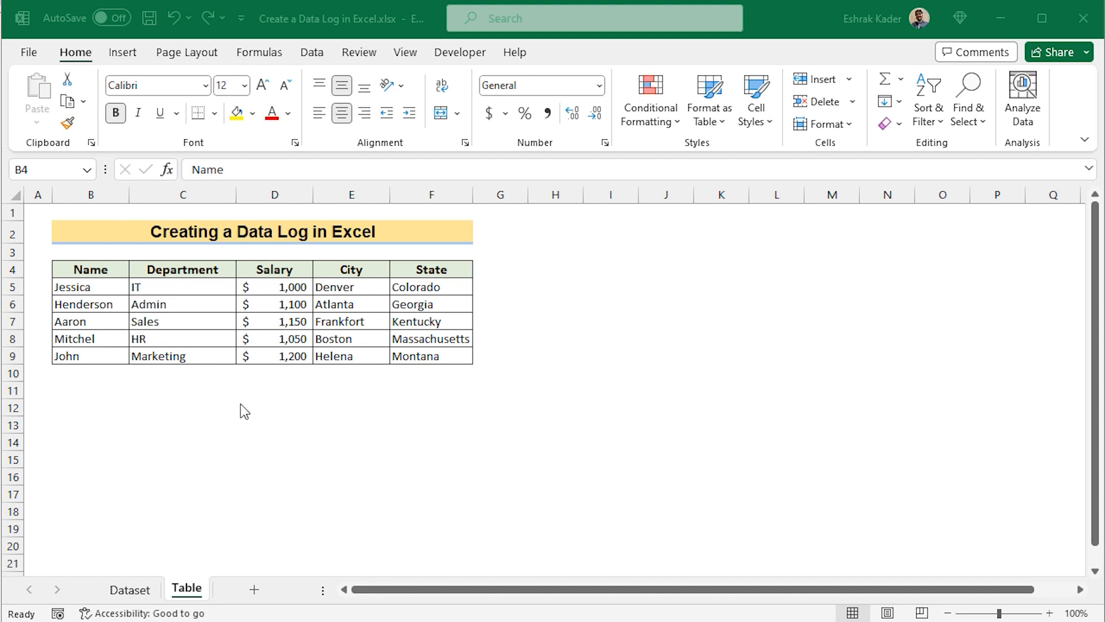
# Convert the B4:F9 employee range into an Excel table with headers using Ctrl+T.
pyautogui.click(91, 269)
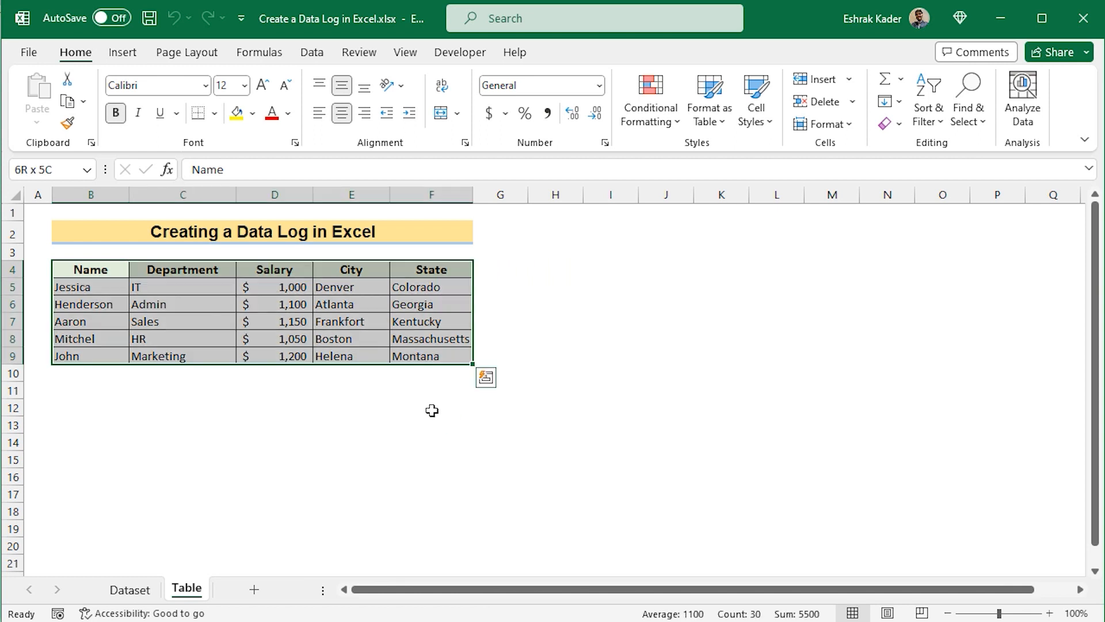
pyautogui.press('ctrl+t')
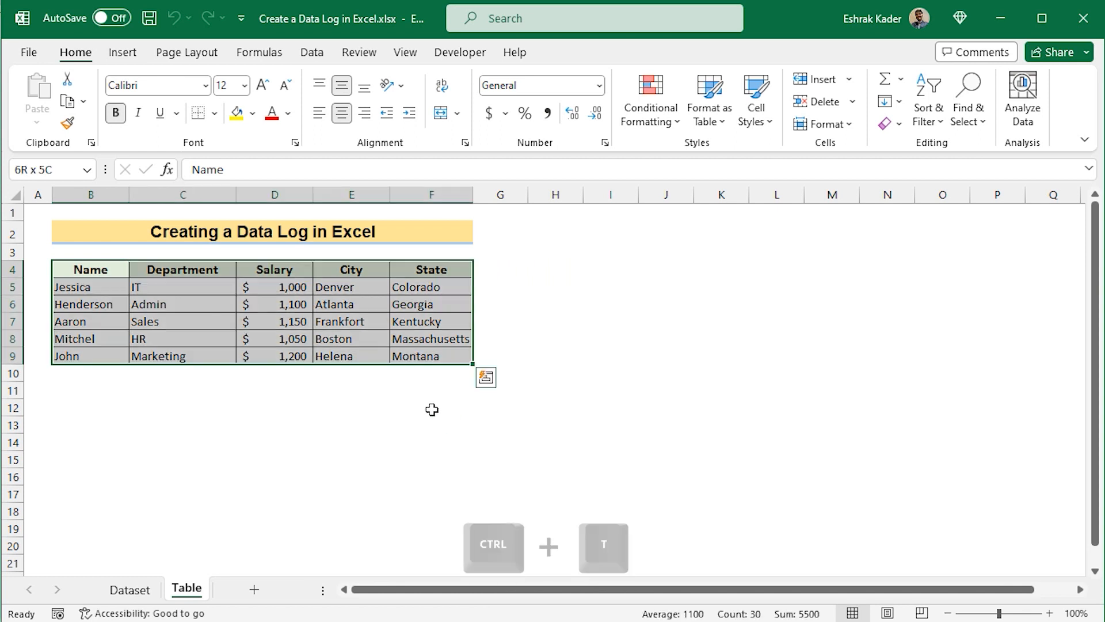
pyautogui.press('ctrl+t')
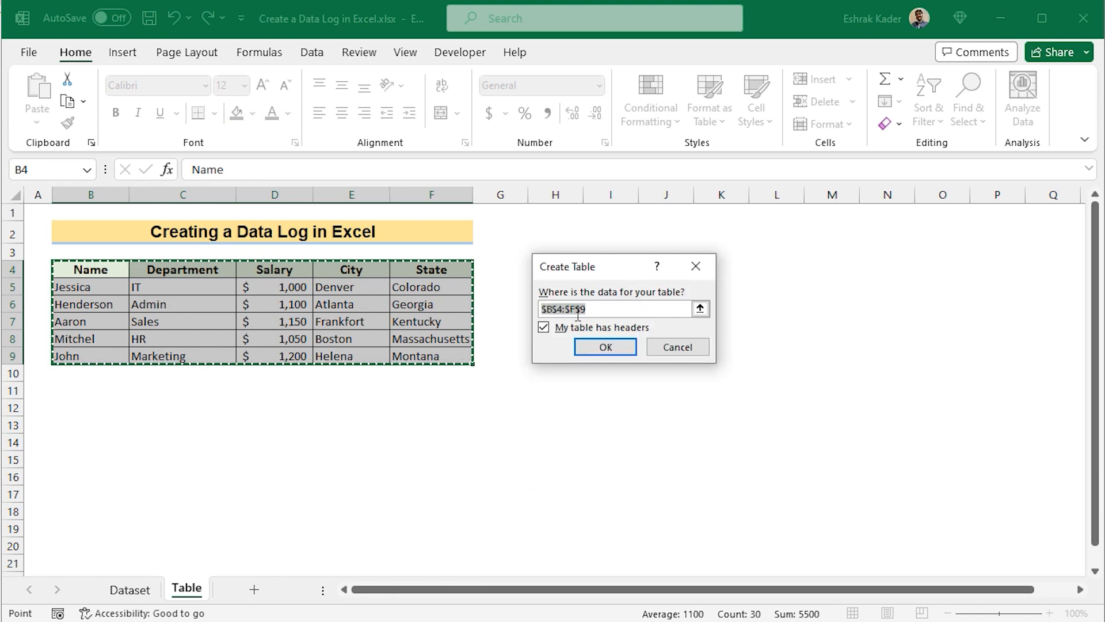
pyautogui.moveTo(557, 332)
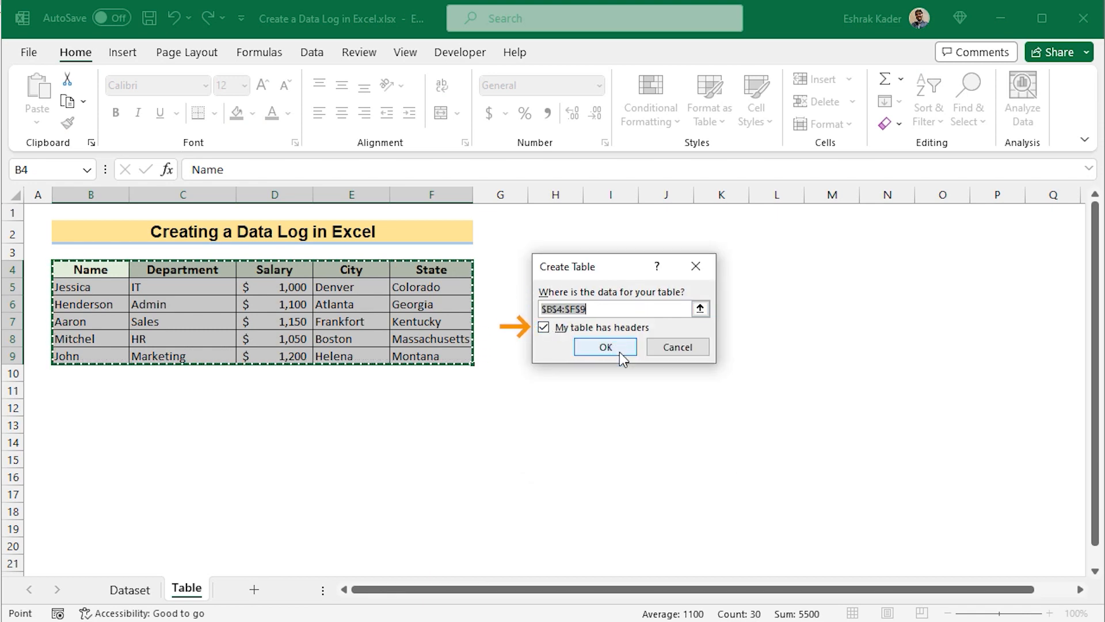
pyautogui.click(604, 346)
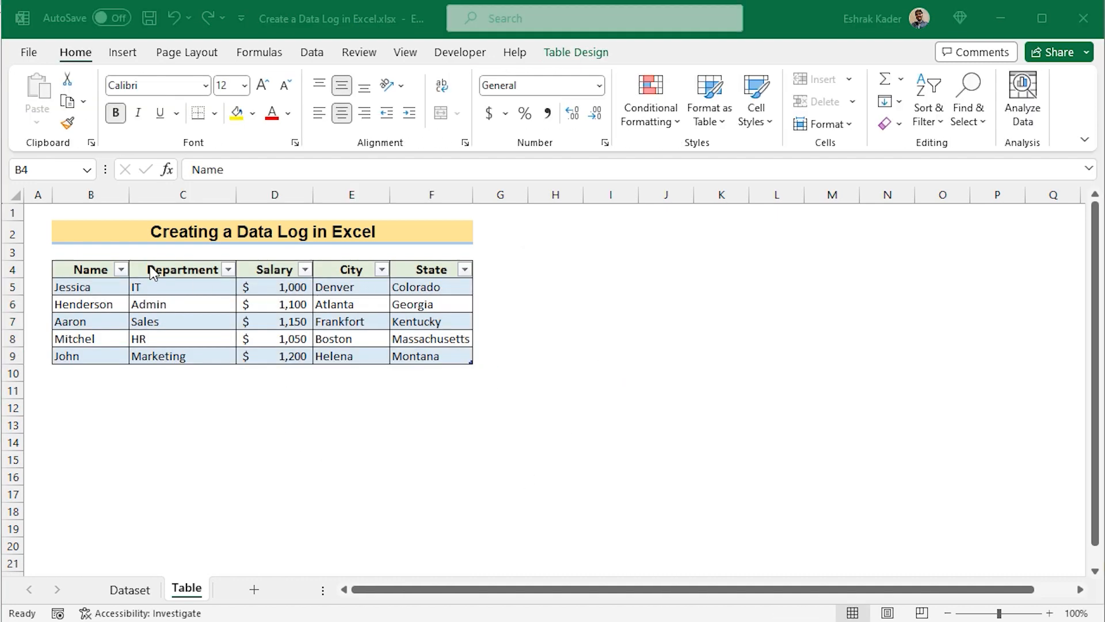
# Add the Form... command from All Commands to the Quick Access Toolbar.
pyautogui.click(28, 52)
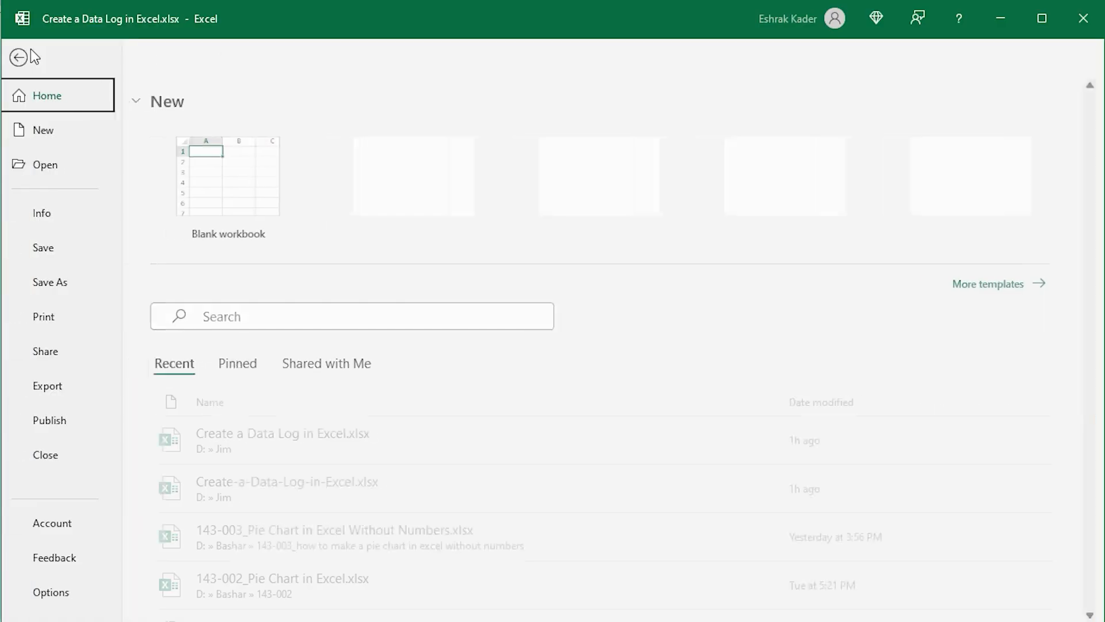
pyautogui.click(19, 57)
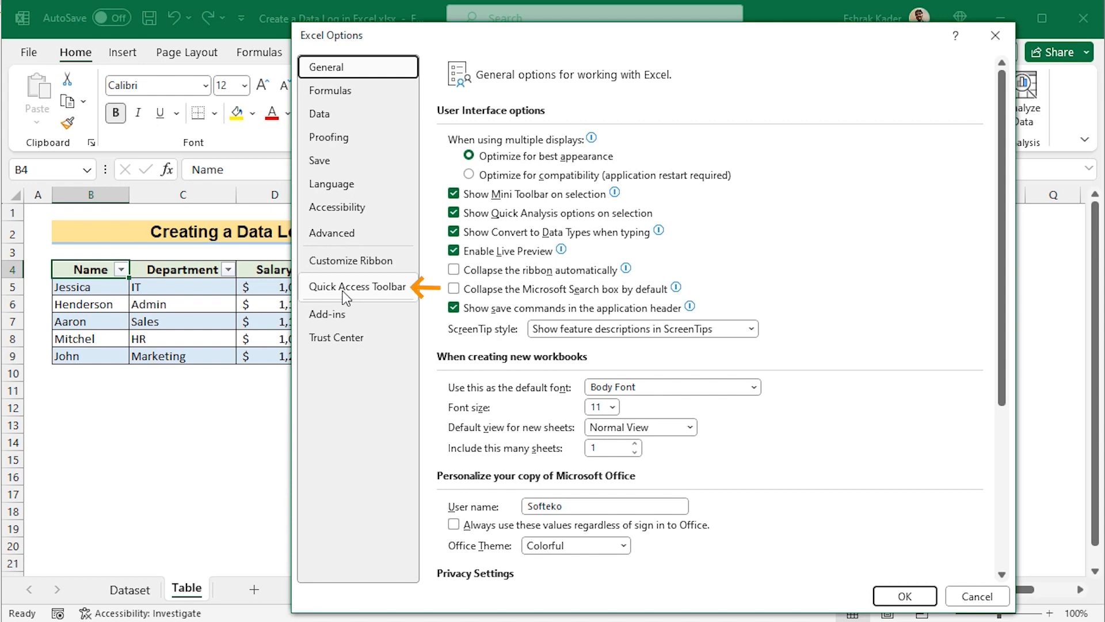
pyautogui.click(357, 286)
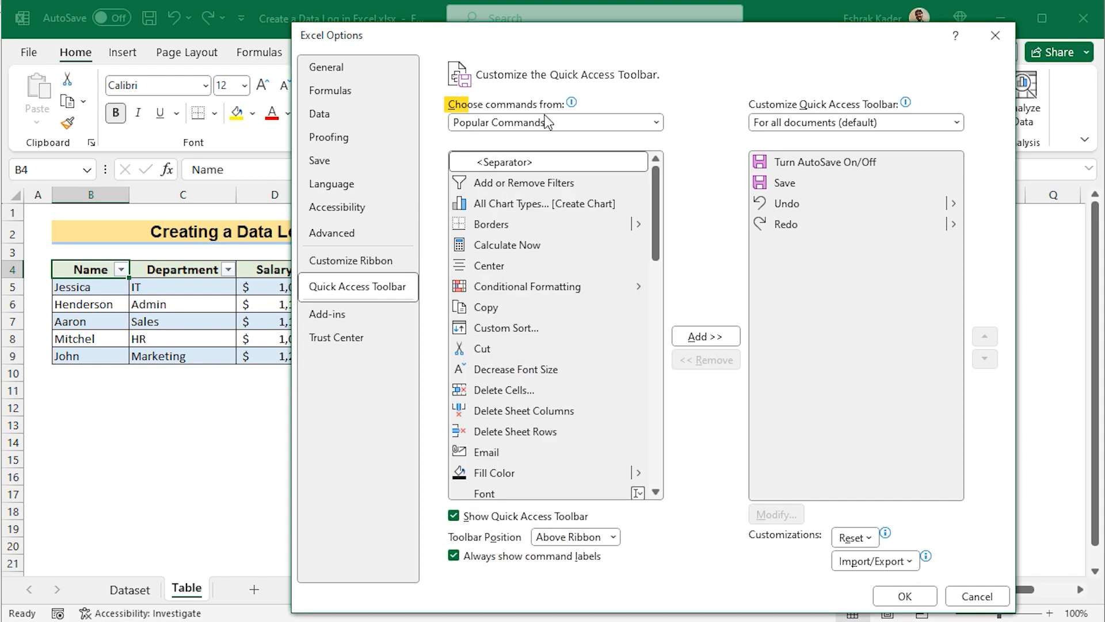
pyautogui.click(555, 122)
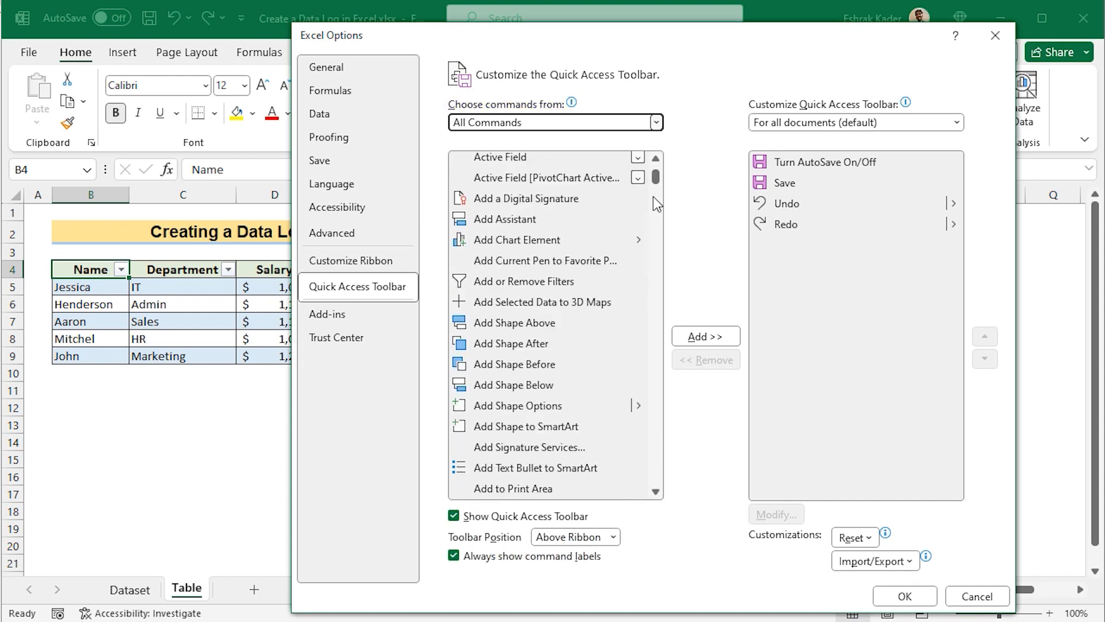
pyautogui.scroll(-3)
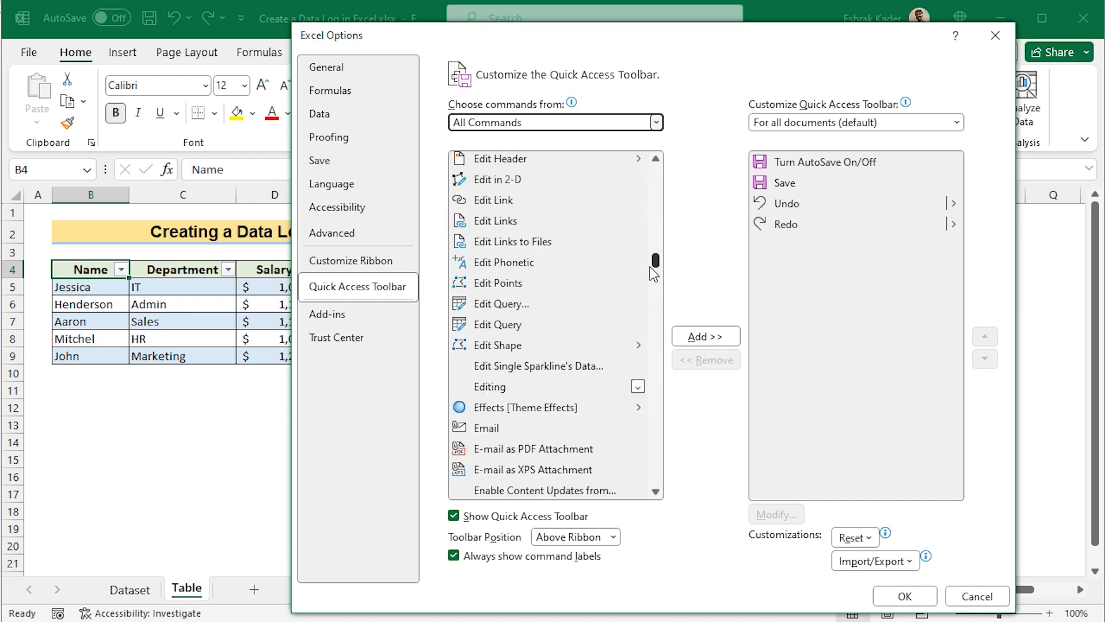
pyautogui.scroll(-3)
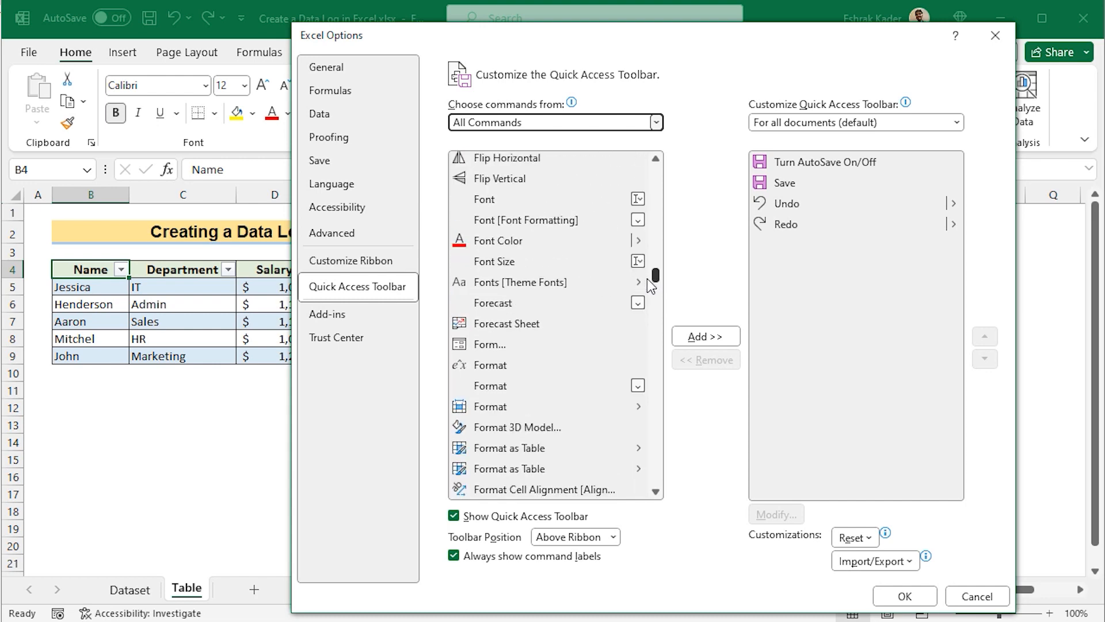
pyautogui.click(489, 345)
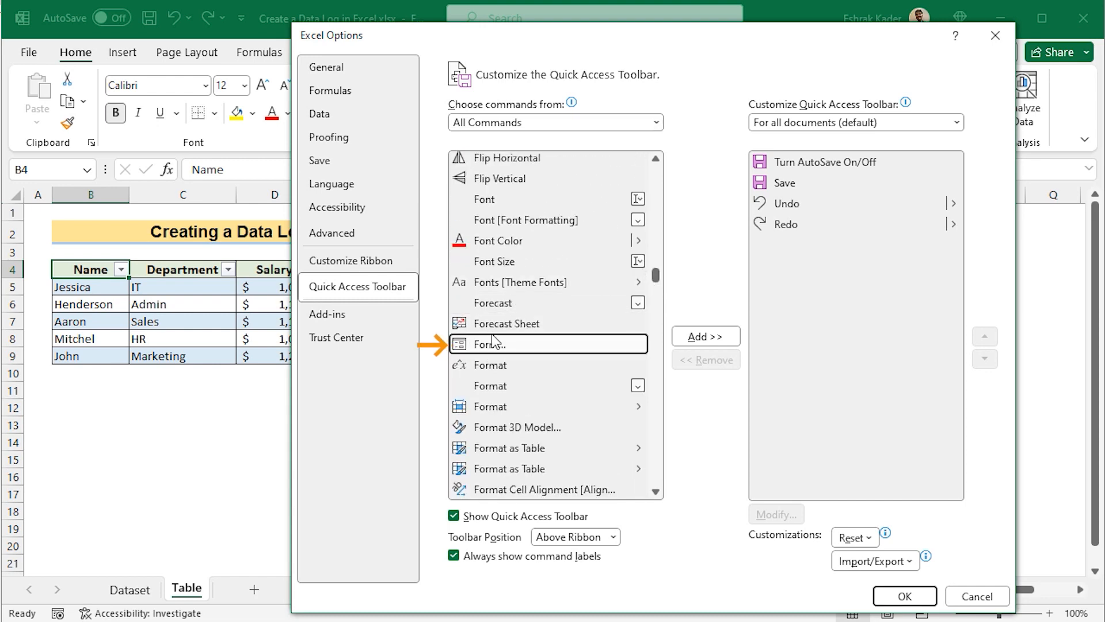
pyautogui.click(706, 336)
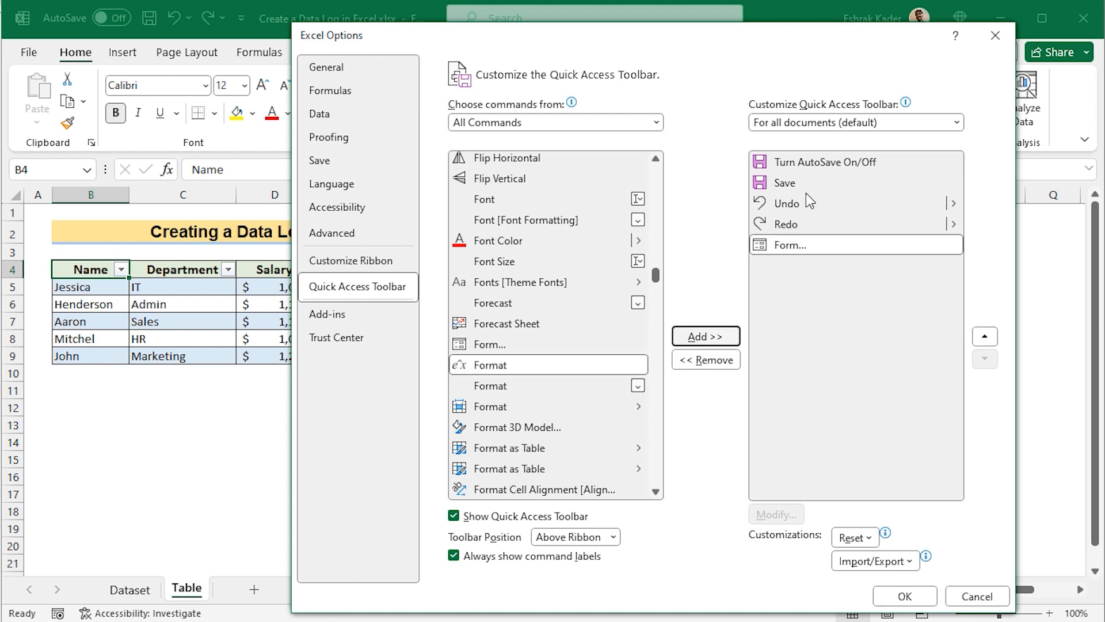
pyautogui.moveTo(907, 102)
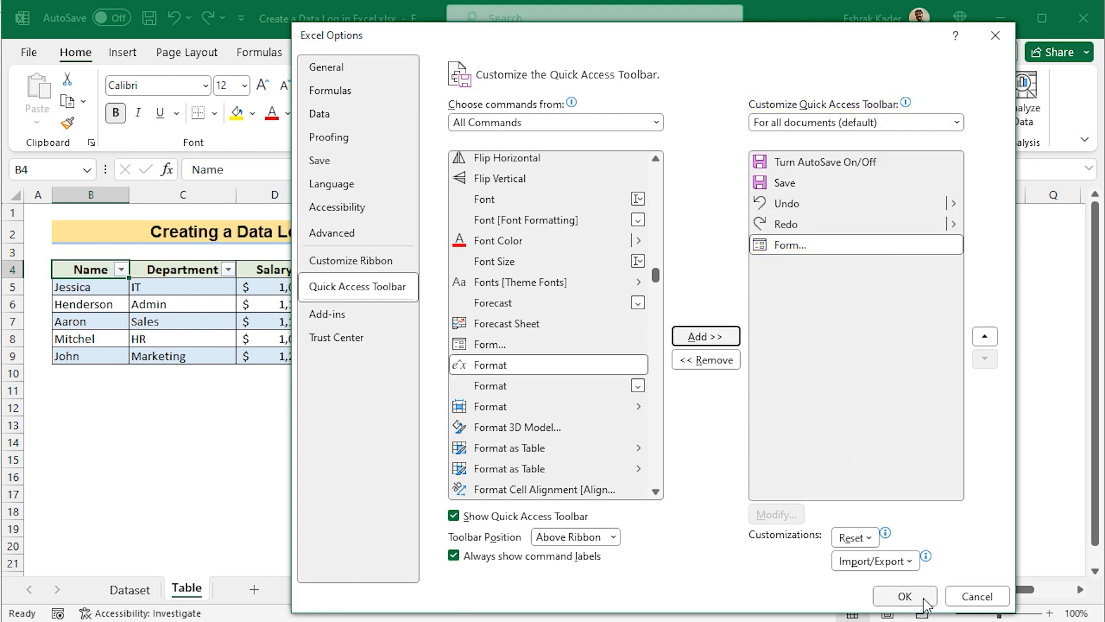
pyautogui.click(905, 596)
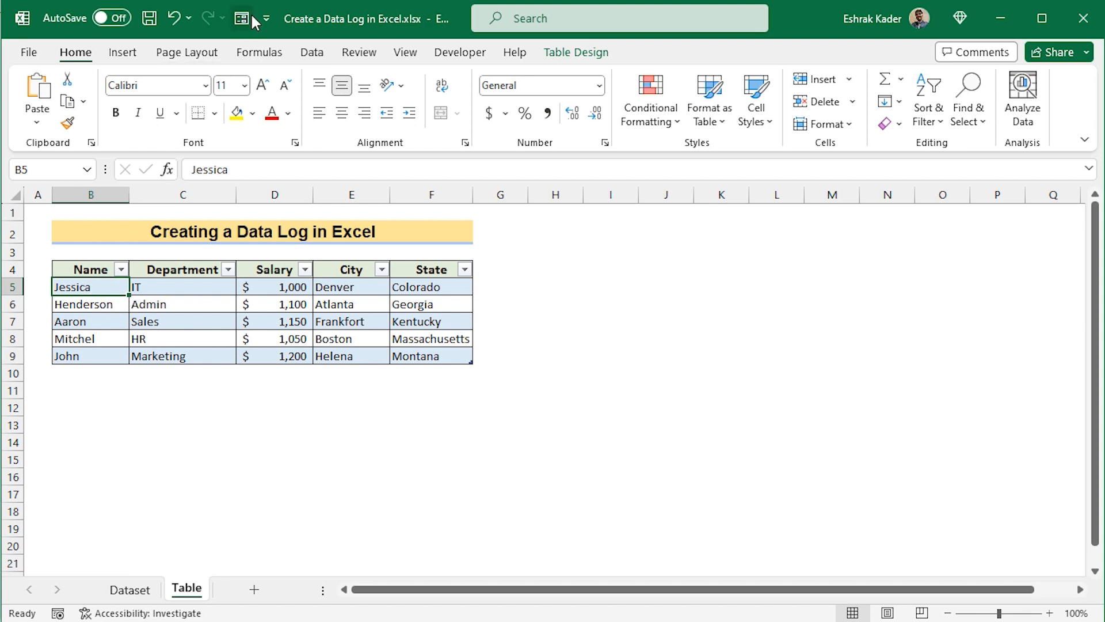
# Change Jessica's salary in record 1 to 2,000 through the table's Form dialog.
pyautogui.click(242, 17)
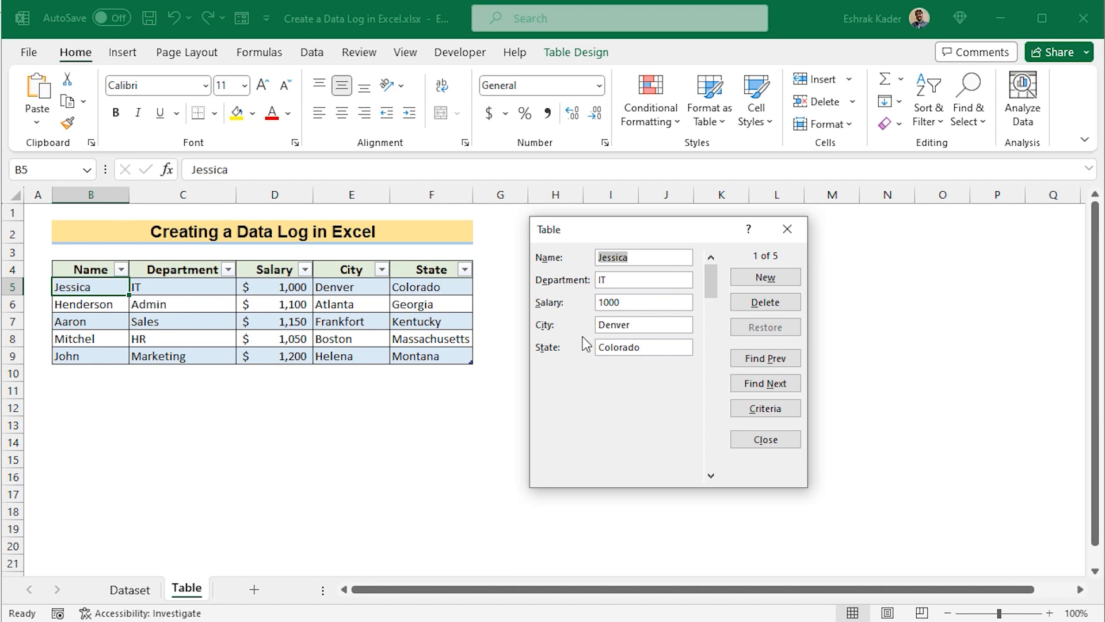
pyautogui.moveTo(691, 399)
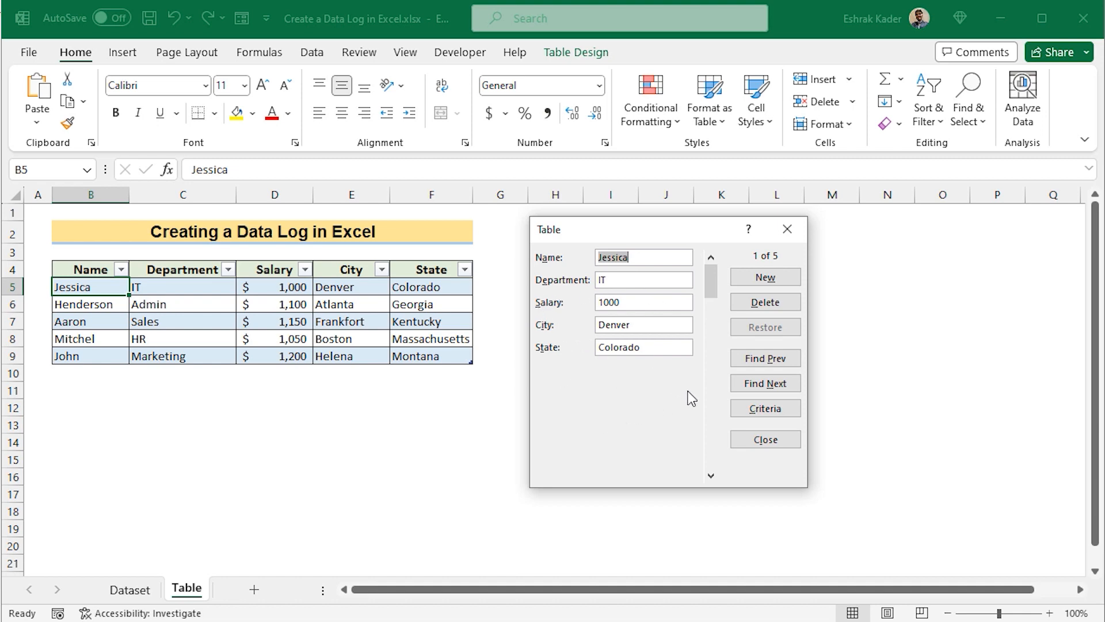
pyautogui.click(765, 383)
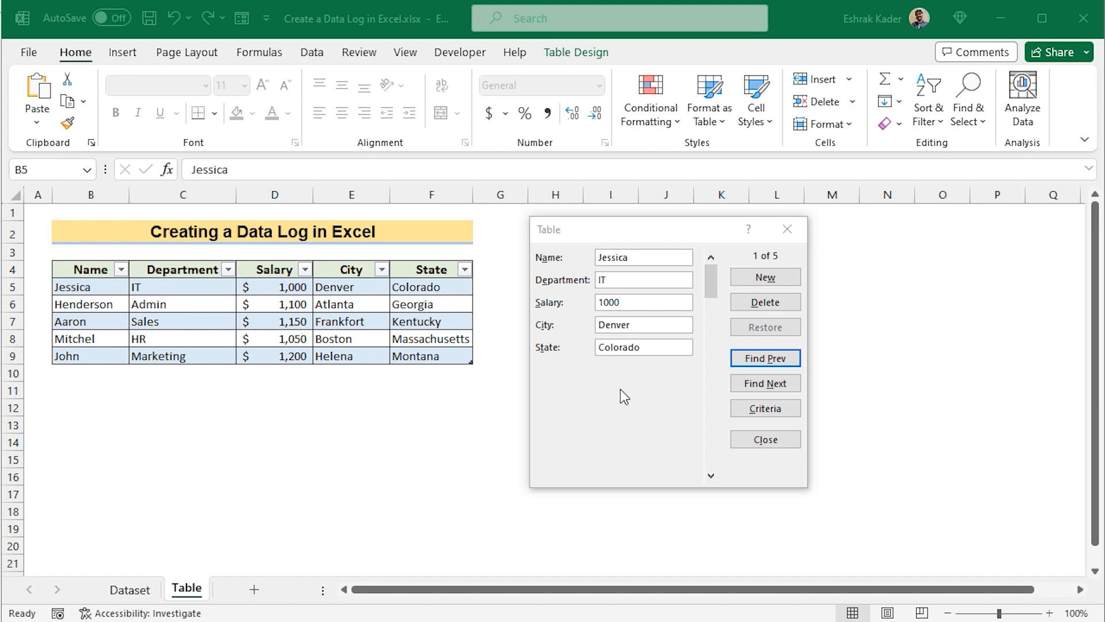
pyautogui.moveTo(643, 415)
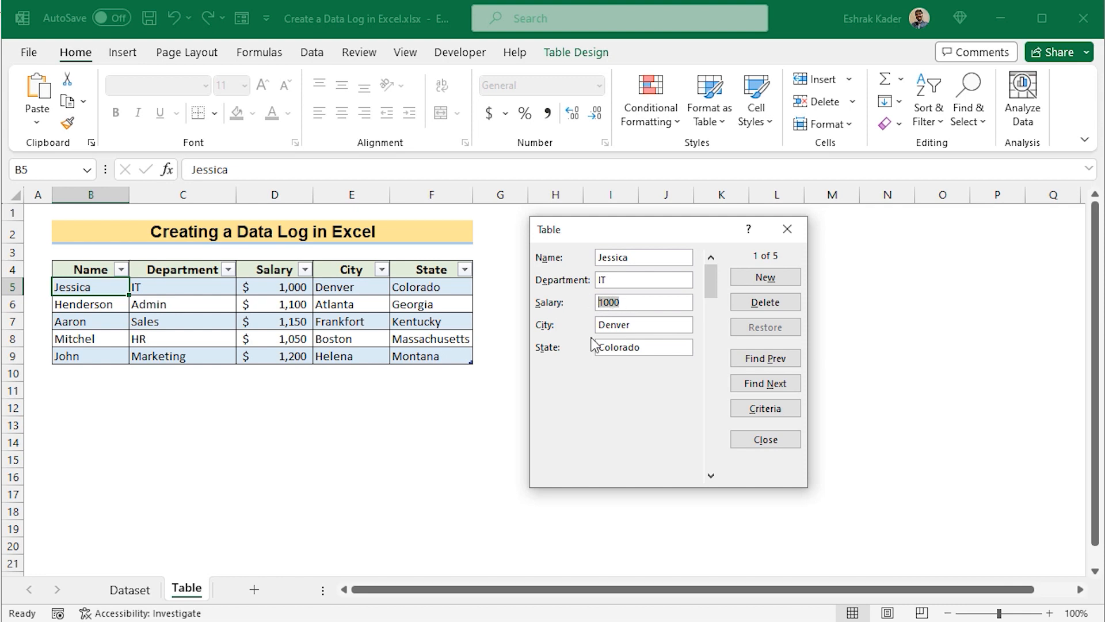
pyautogui.moveTo(599, 418)
pyautogui.write('2')
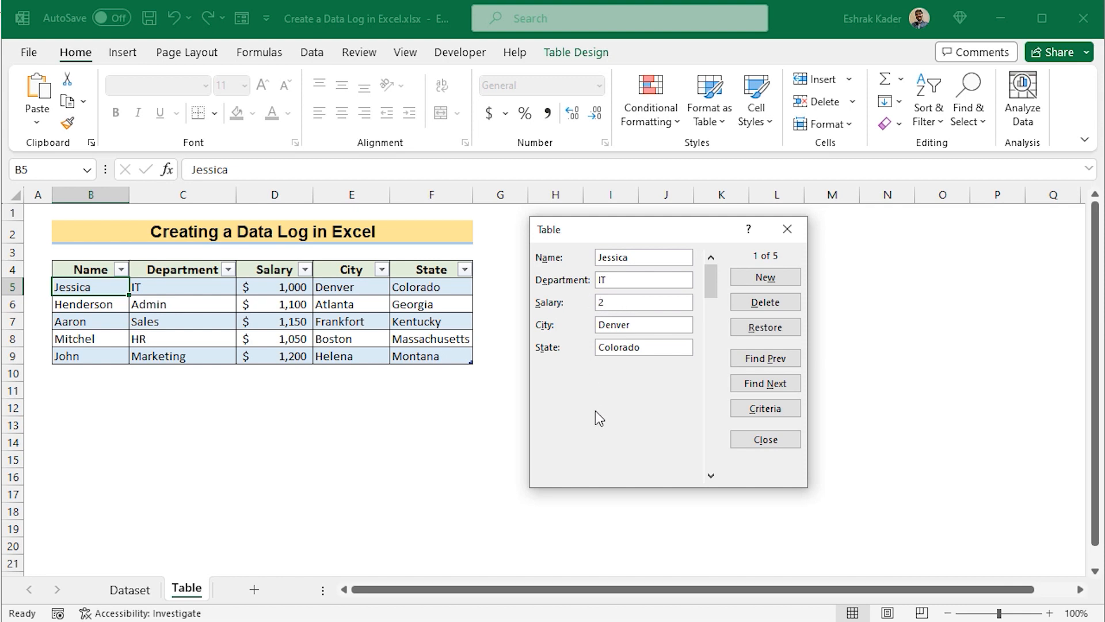
pyautogui.write('000')
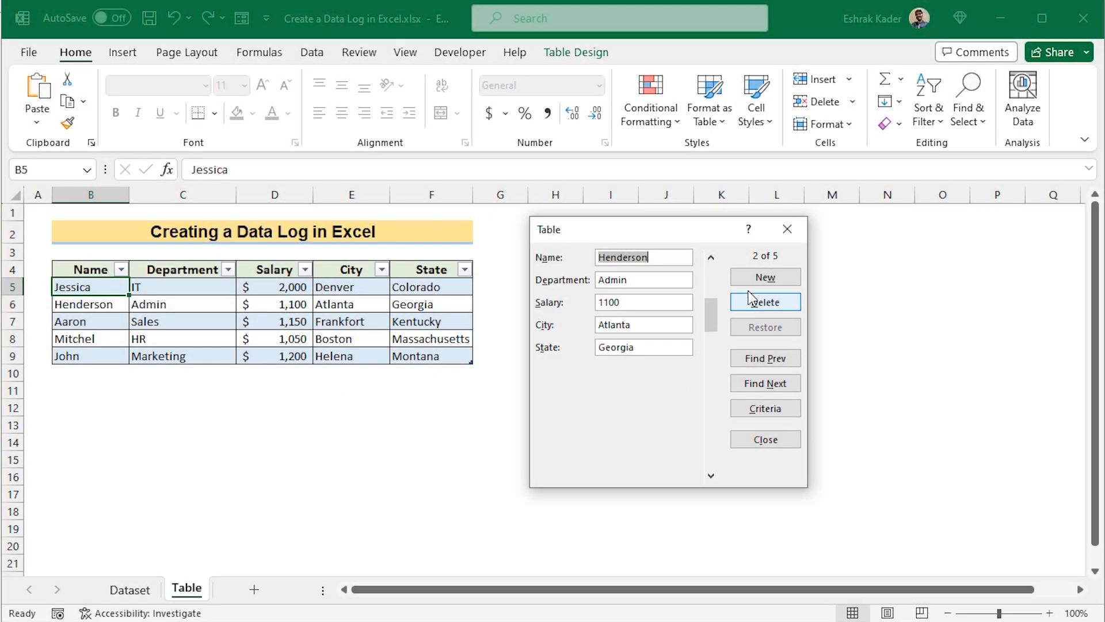
# Enter and commit a new record: Adam, HR, 2,000, Chicago, Illinois.
pyautogui.click(765, 277)
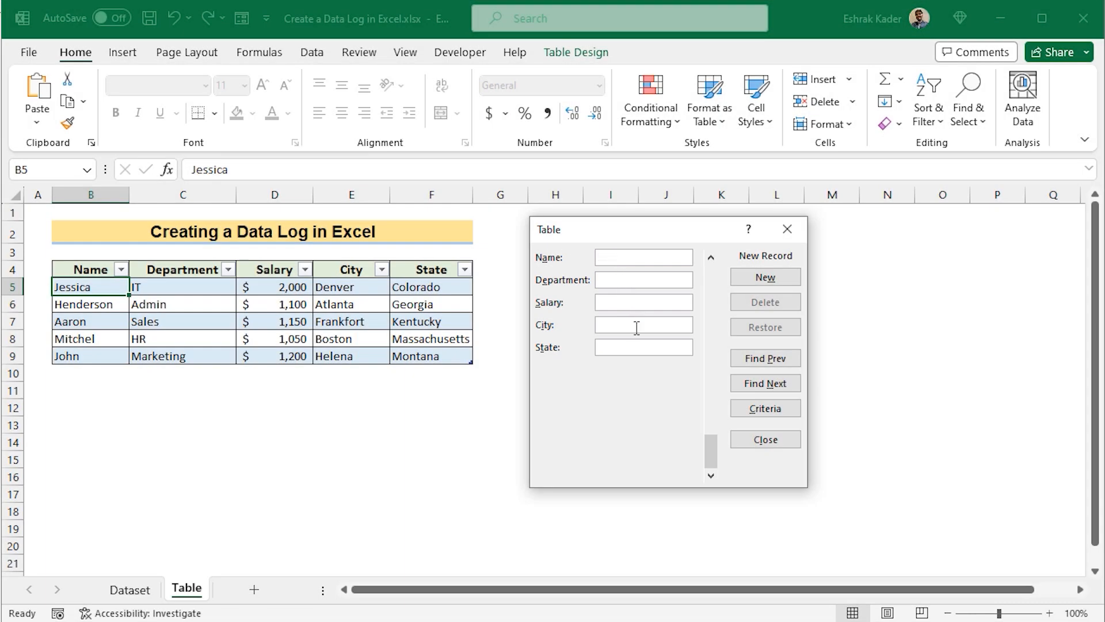
pyautogui.write('Adam')
pyautogui.write('Ill')
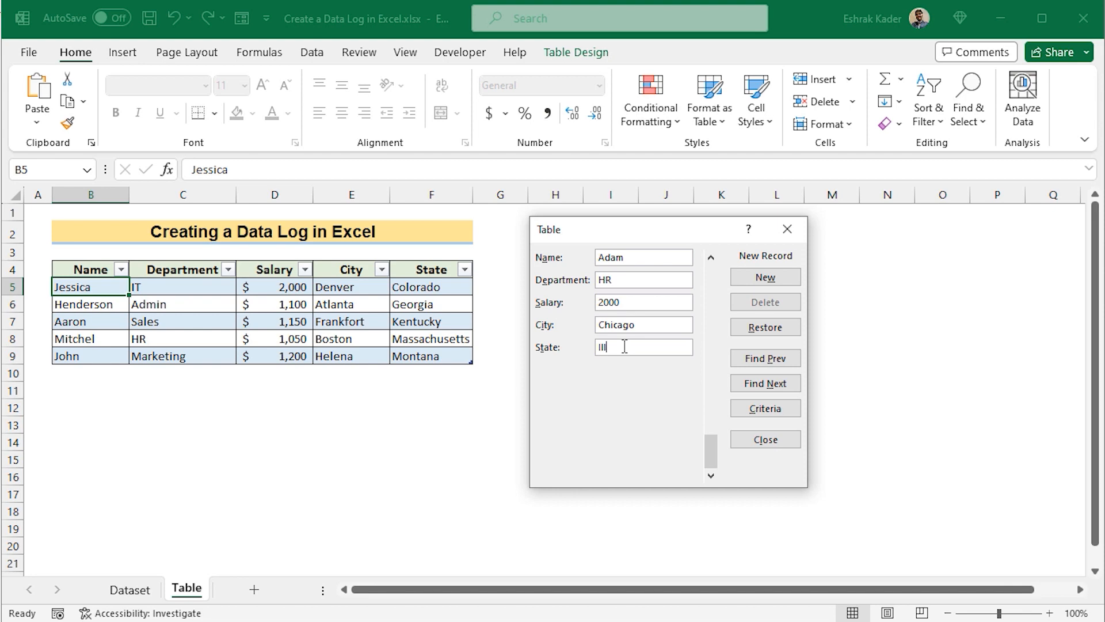
pyautogui.write('nois')
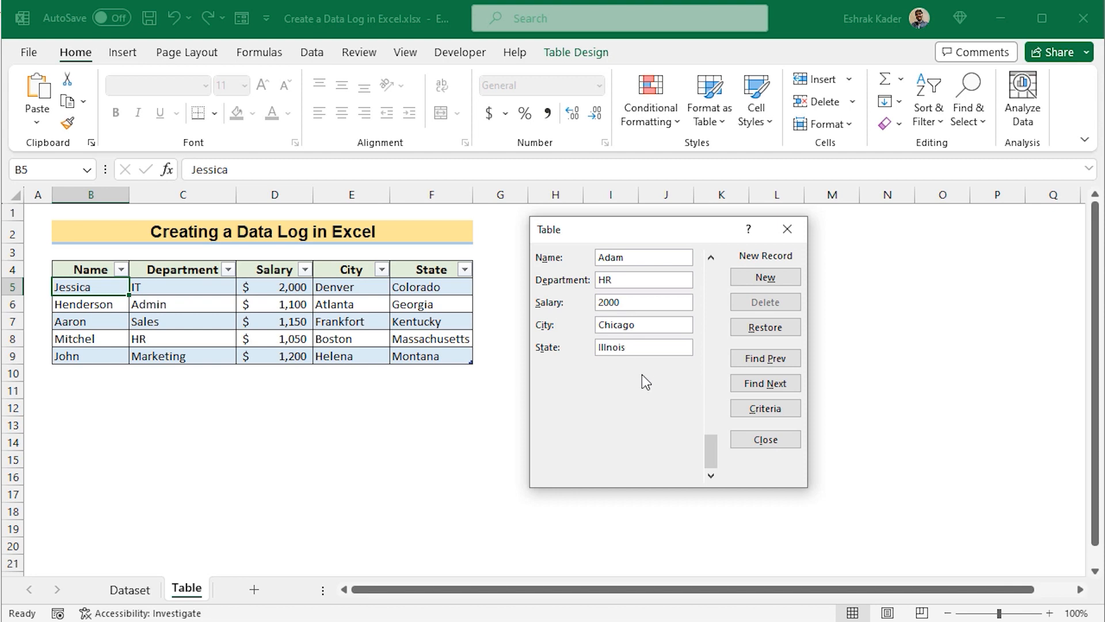
pyautogui.click(765, 276)
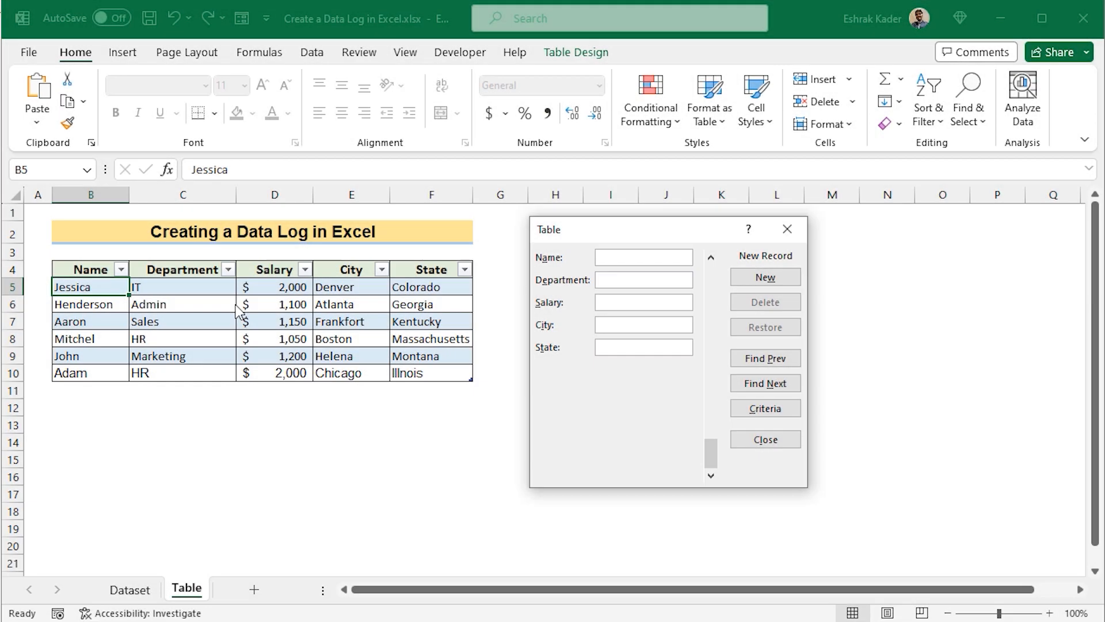
pyautogui.click(642, 256)
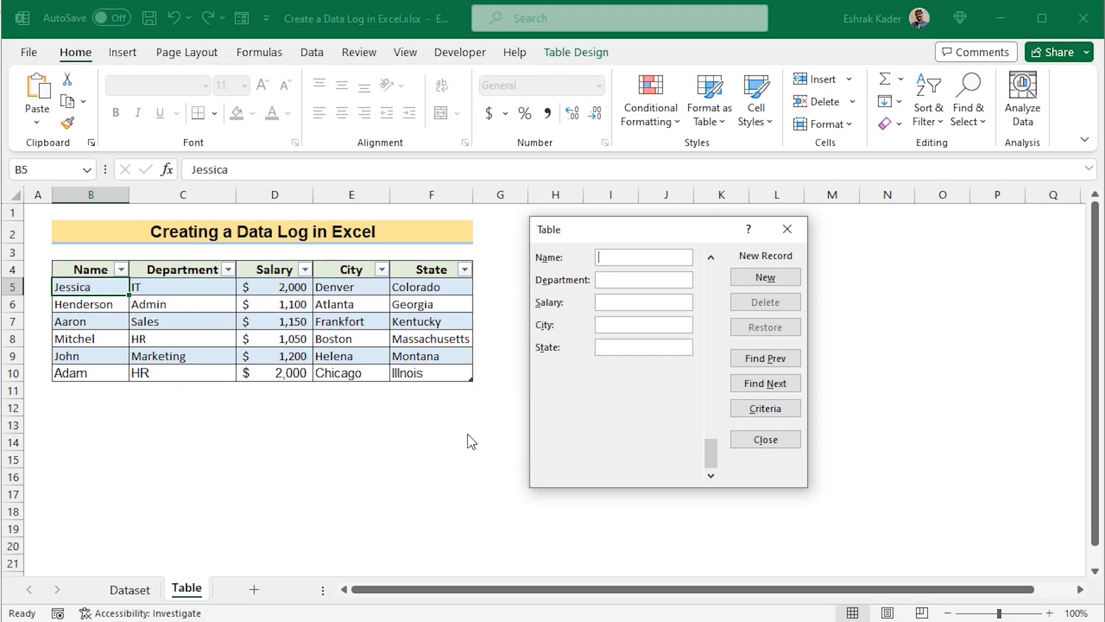
pyautogui.moveTo(238, 374)
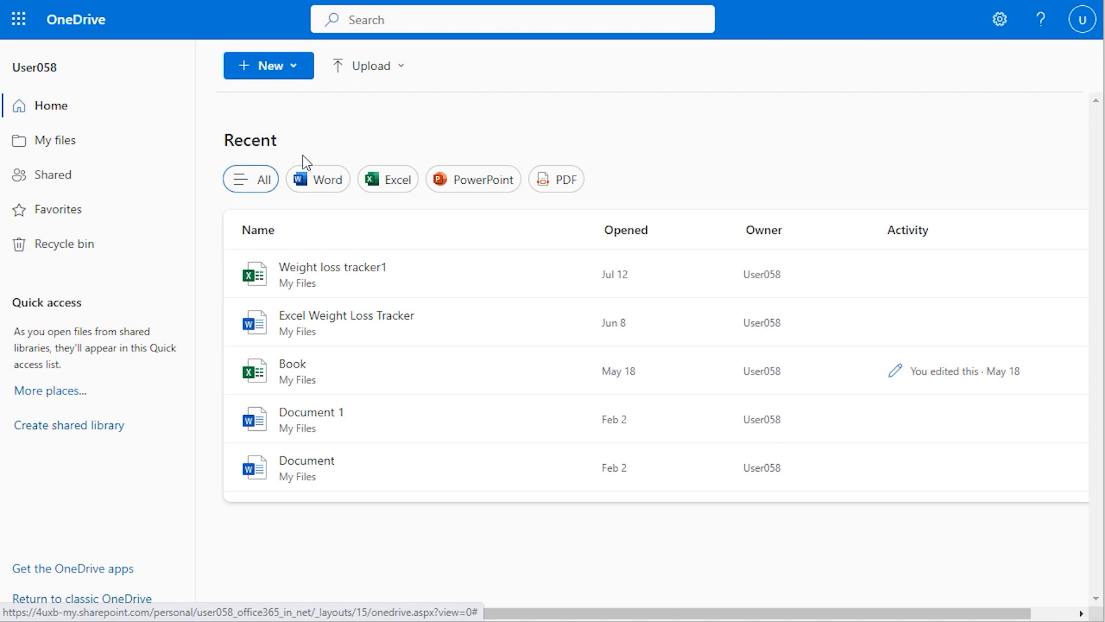
pyautogui.moveTo(327, 179)
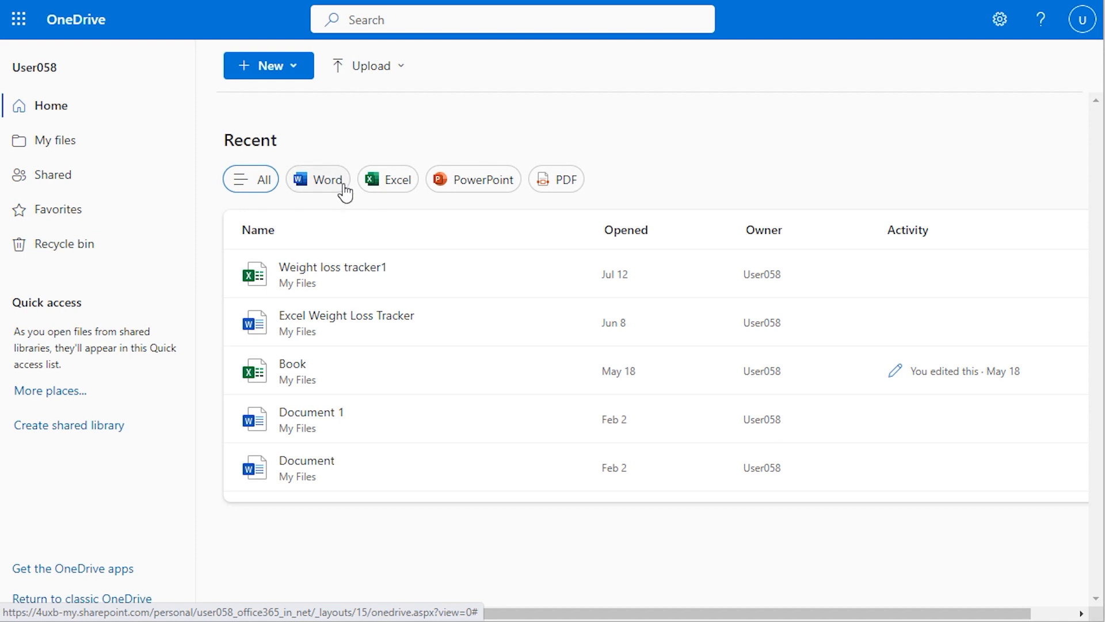
# Create a new Forms for Excel workbook in OneDrive titled 'Employee Database'.
pyautogui.click(268, 66)
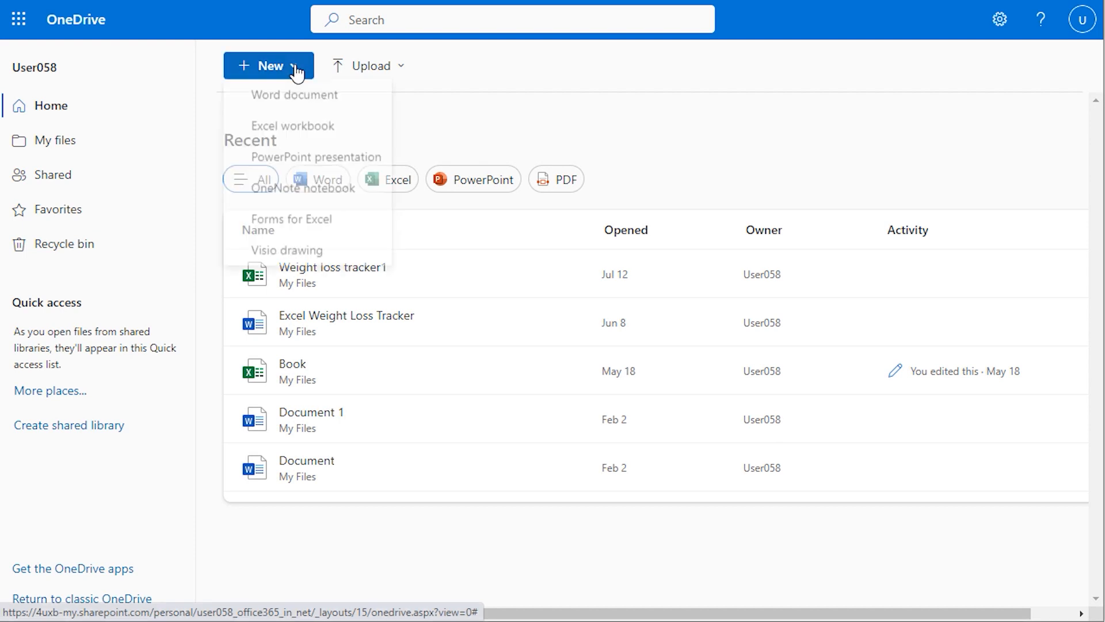
pyautogui.click(290, 219)
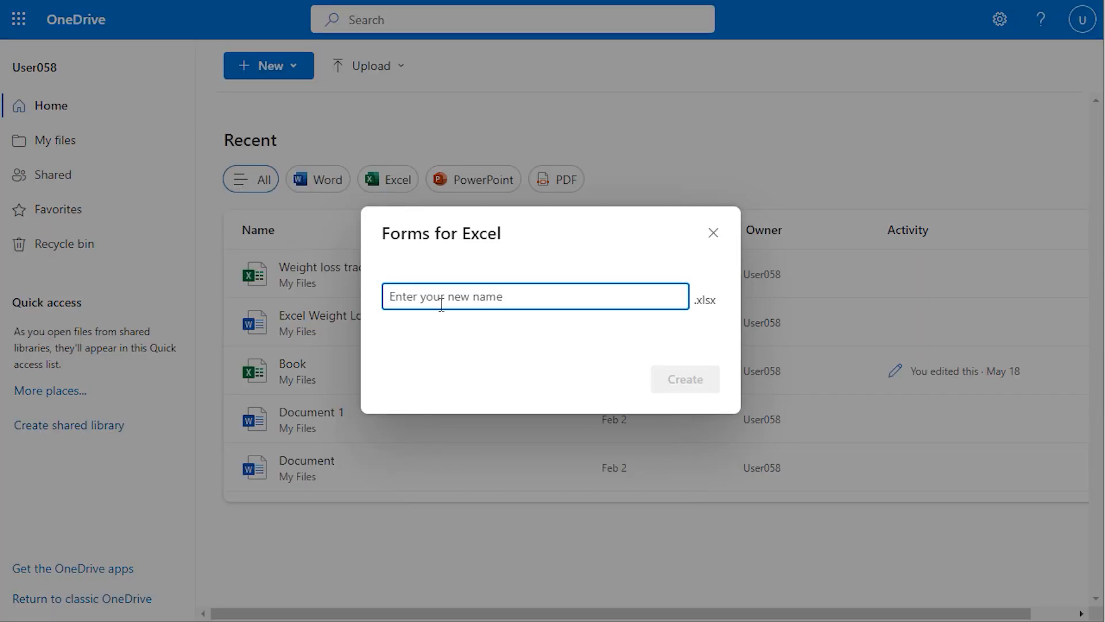
pyautogui.write('Employee Datab')
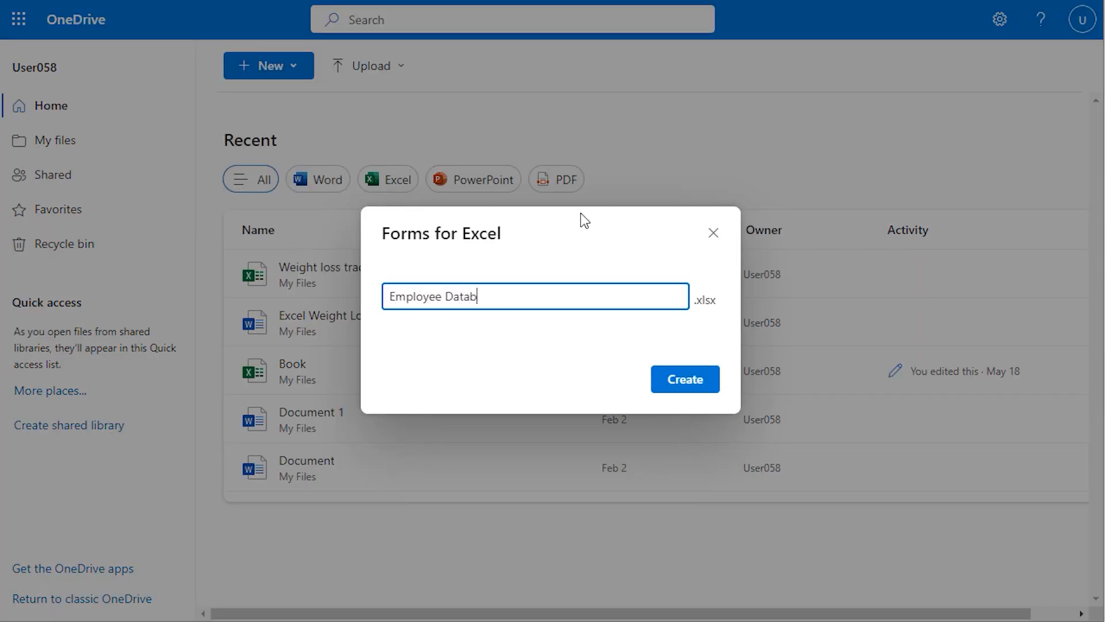
pyautogui.click(684, 378)
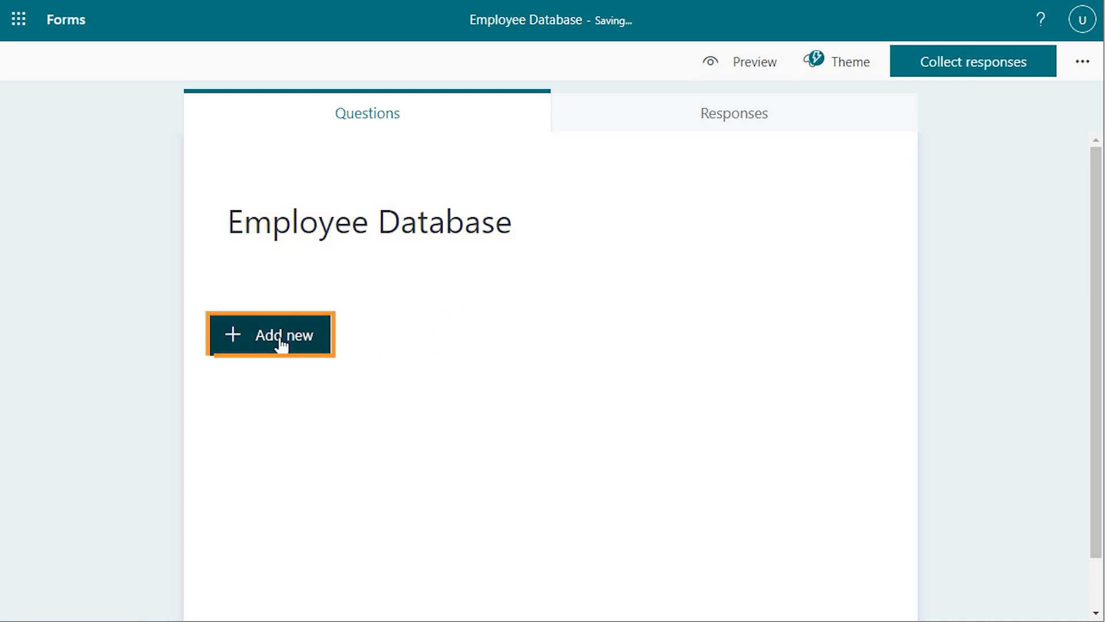
# Add a required text question titled 'Name'.
pyautogui.click(270, 334)
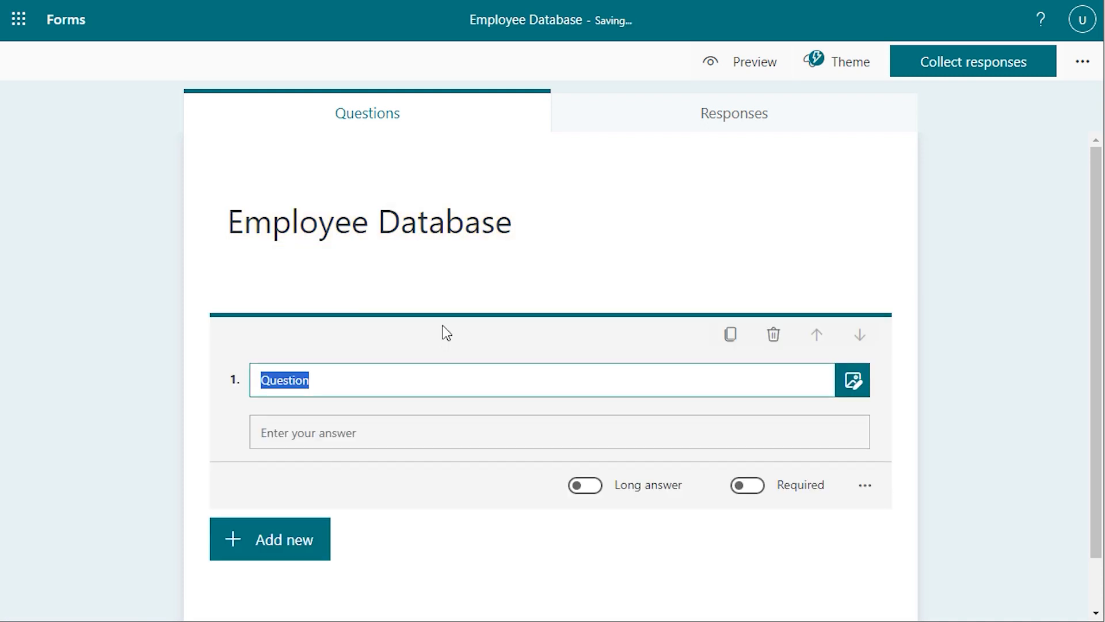
pyautogui.press('Delete')
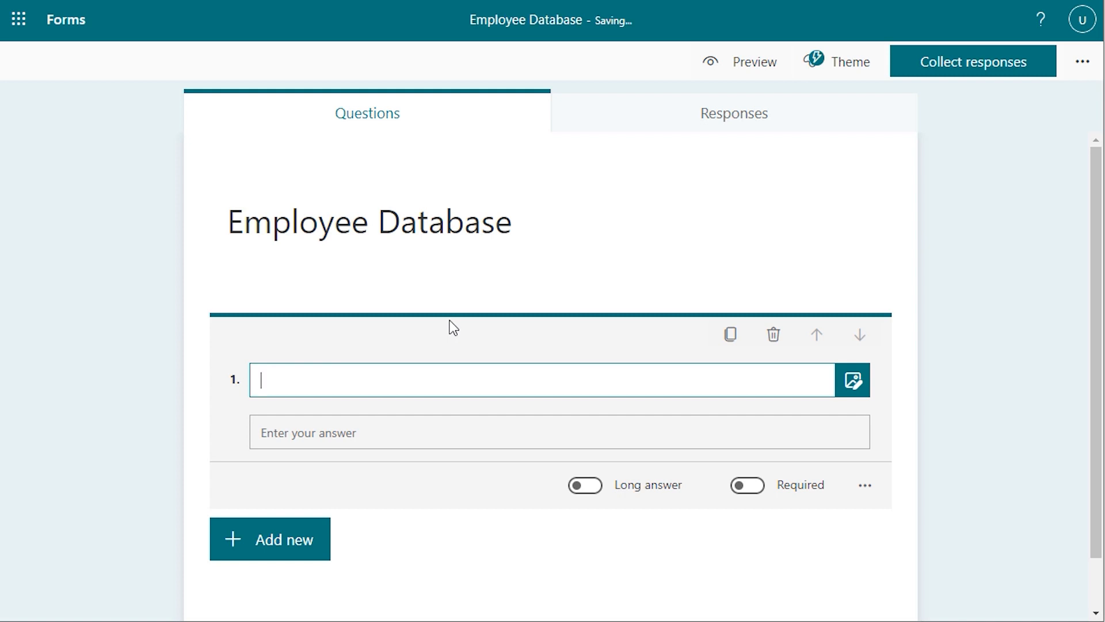
pyautogui.write('Name')
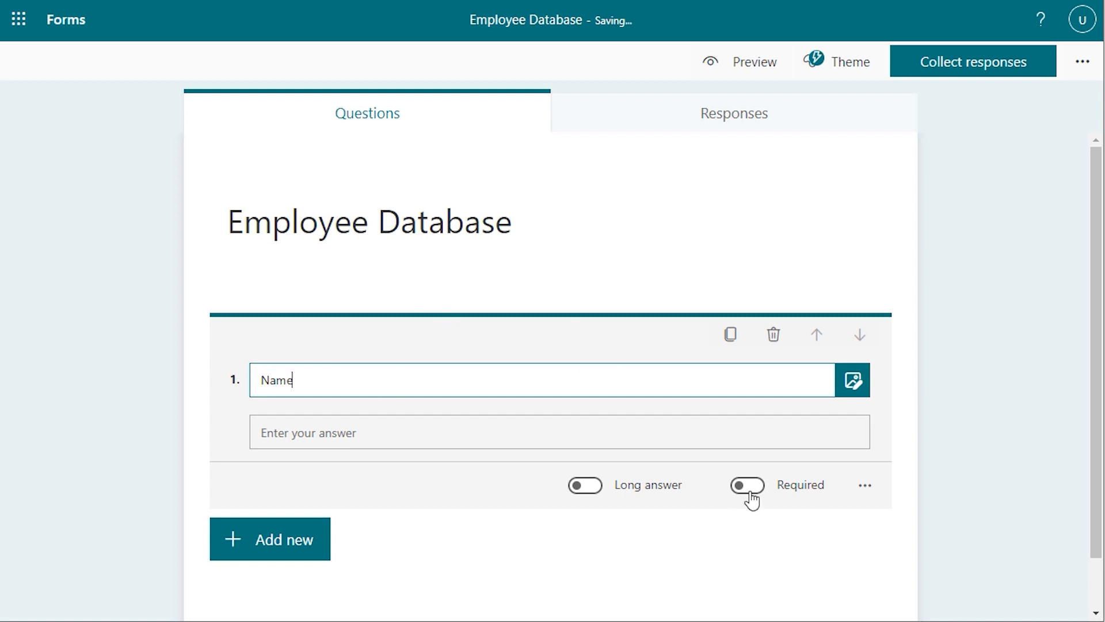
pyautogui.click(747, 484)
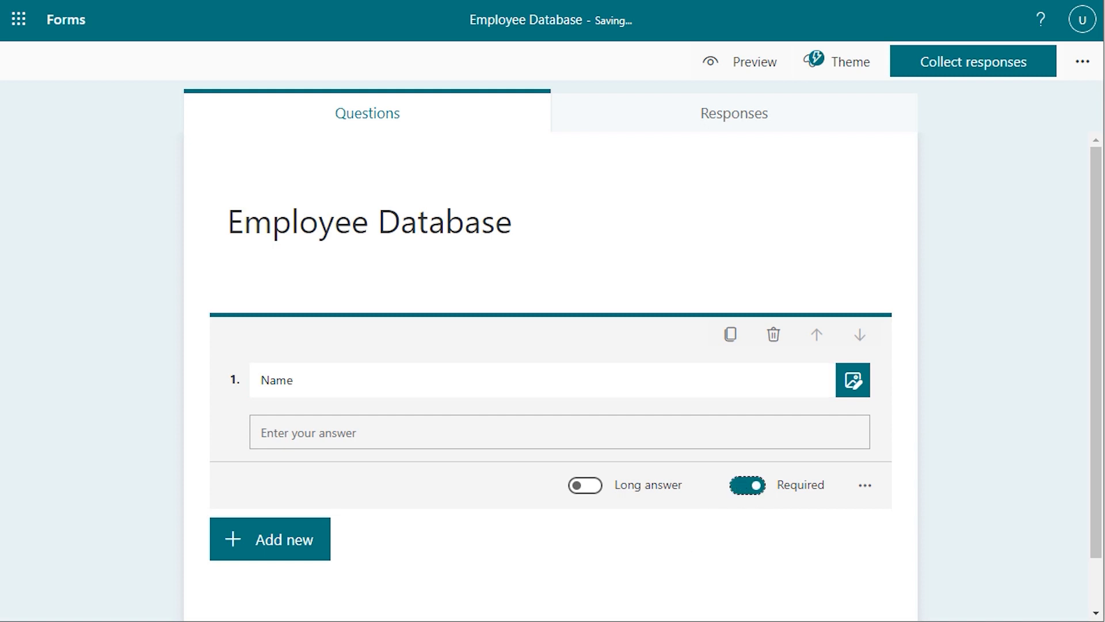
pyautogui.moveTo(292, 553)
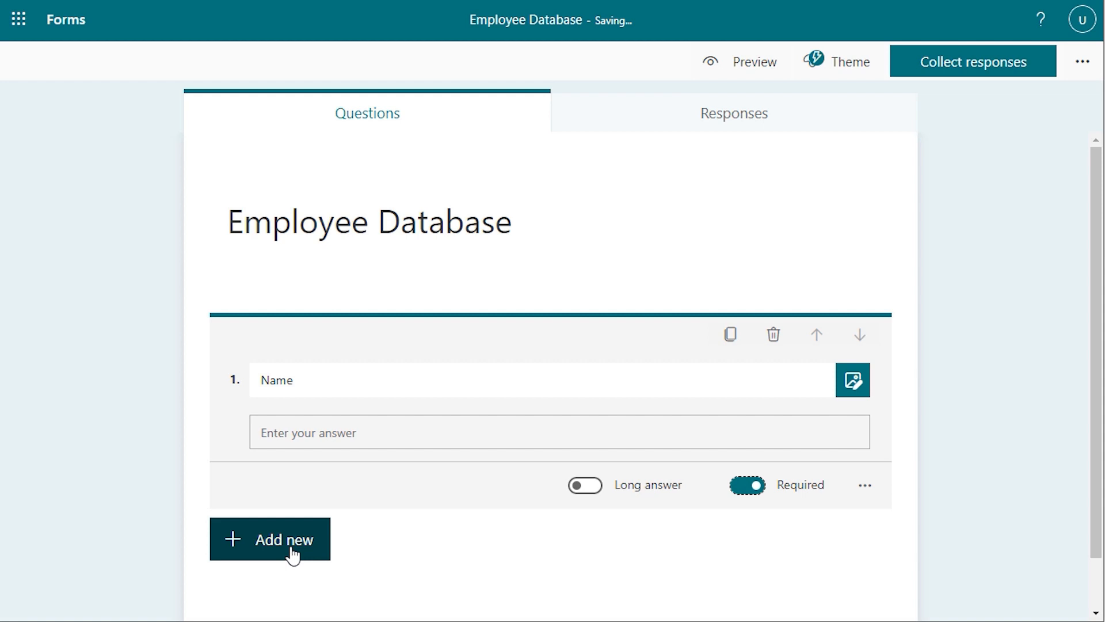
# Add a second text question titled 'Department'.
pyautogui.click(270, 540)
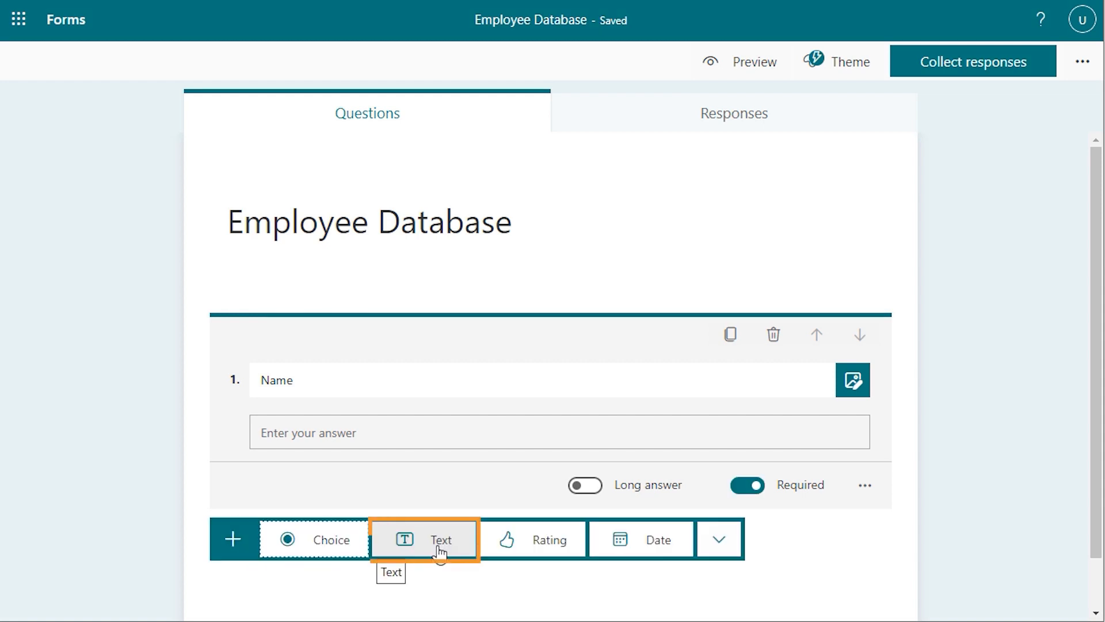
pyautogui.click(423, 539)
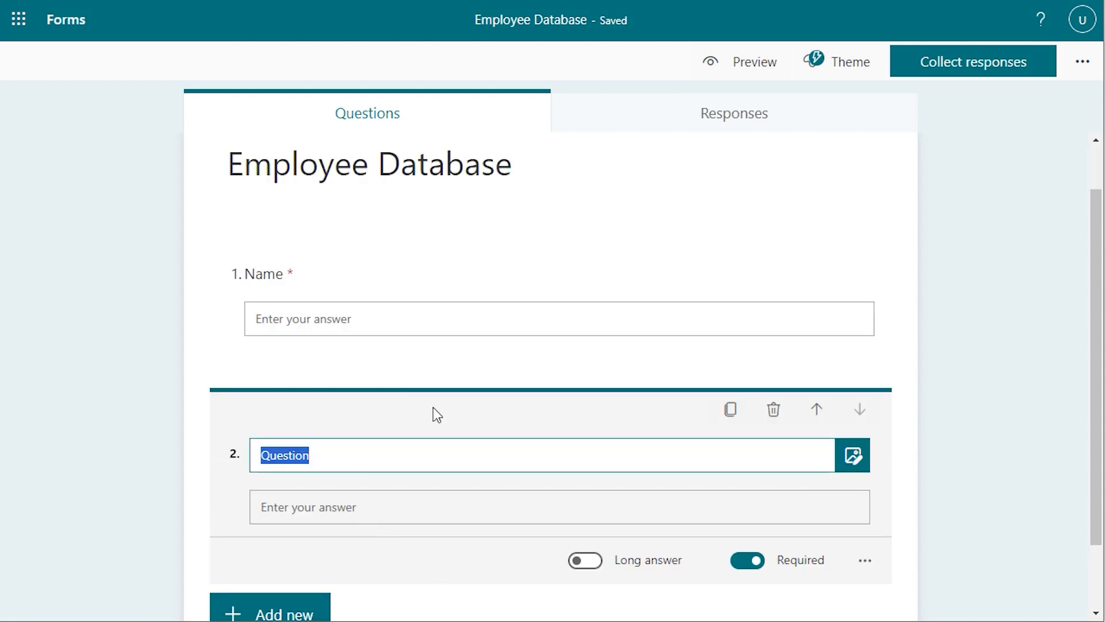
pyautogui.press('Delete')
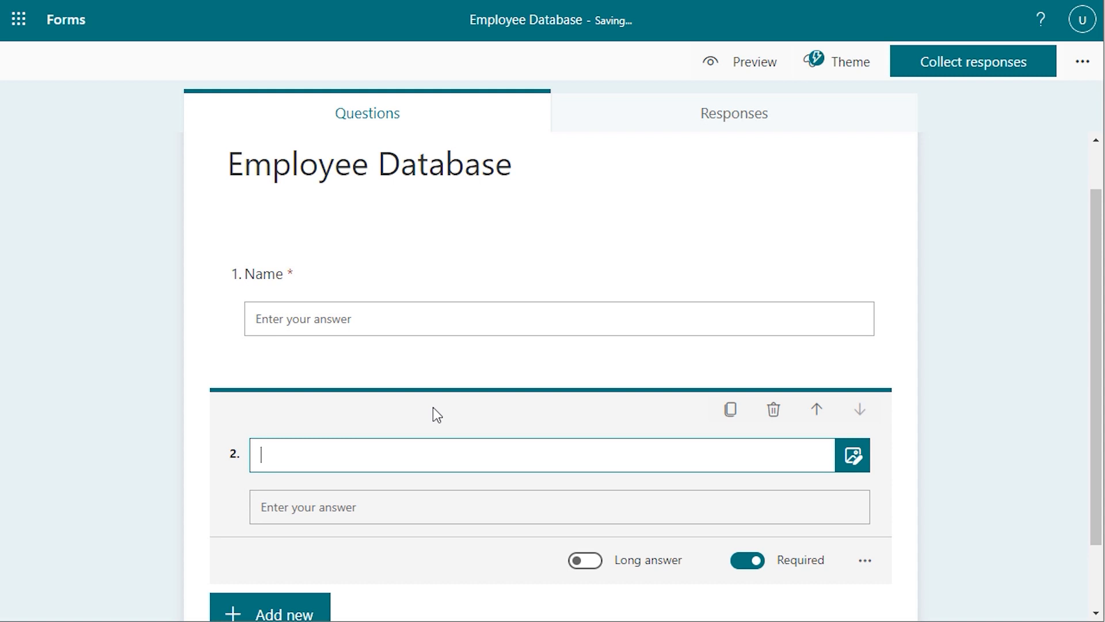
pyautogui.write('Department')
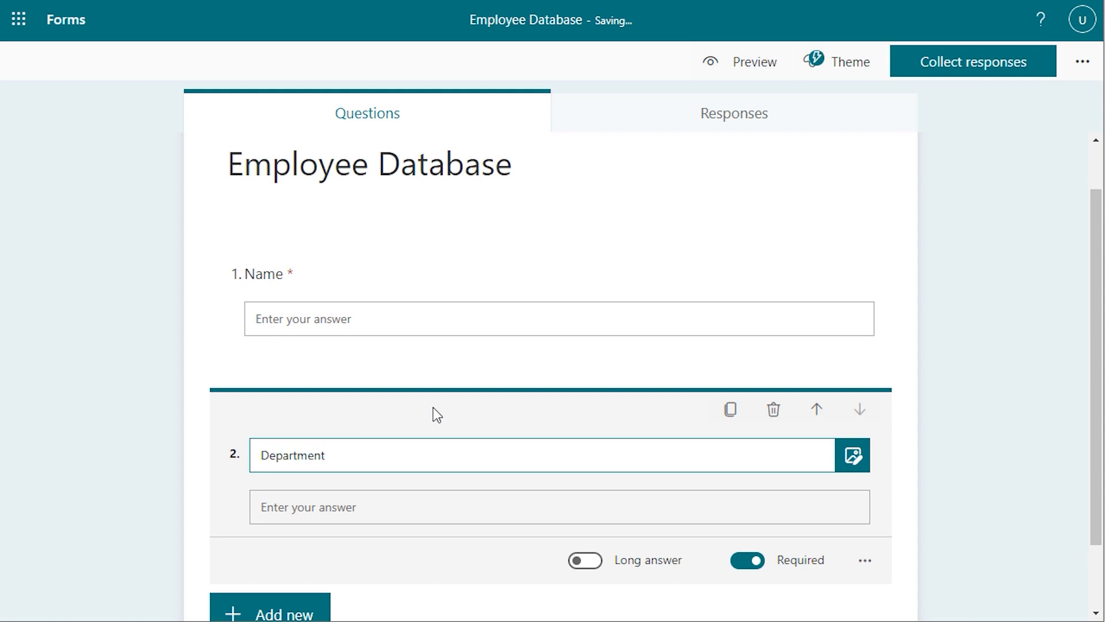
pyautogui.moveTo(452, 402)
pyautogui.write('Salary')
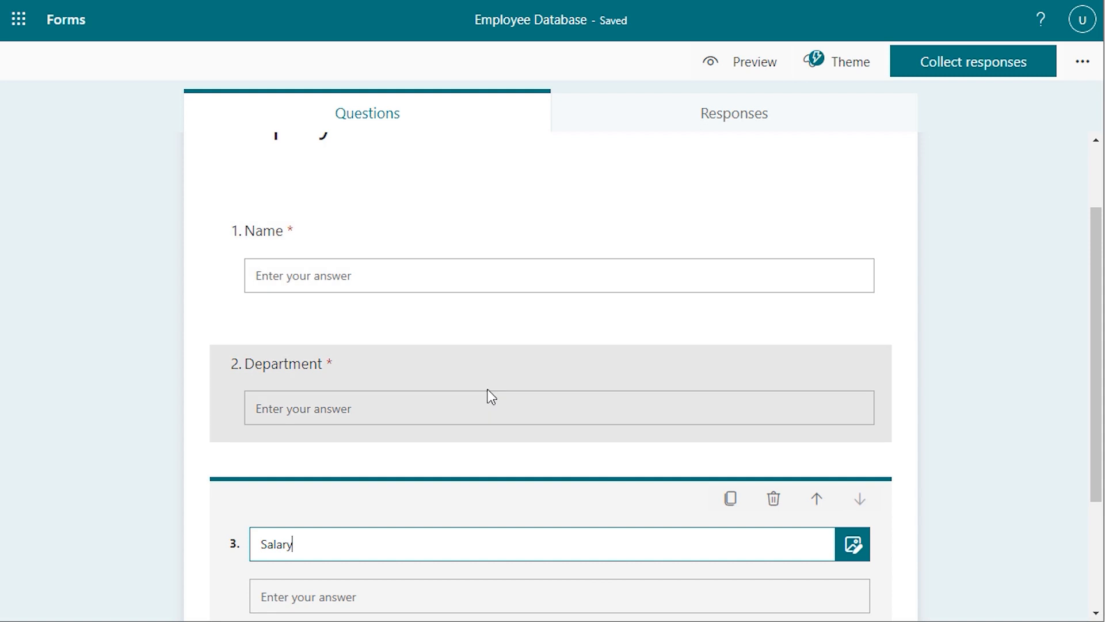
pyautogui.click(753, 61)
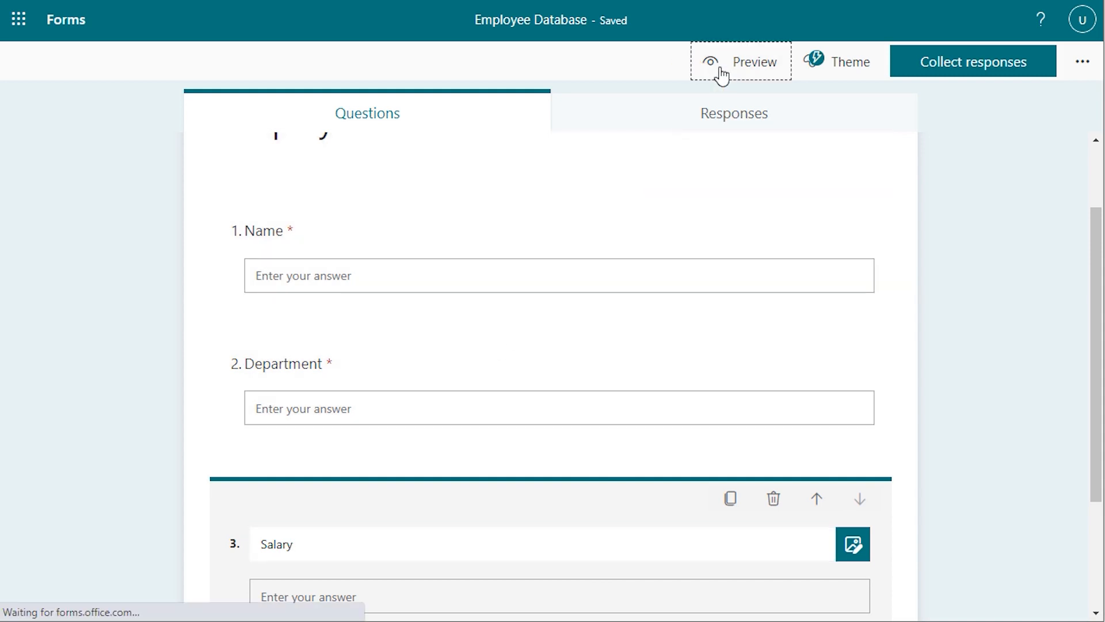
# Submit a preview response of Pam, HR, 2000 and return to the form editor.
pyautogui.click(741, 62)
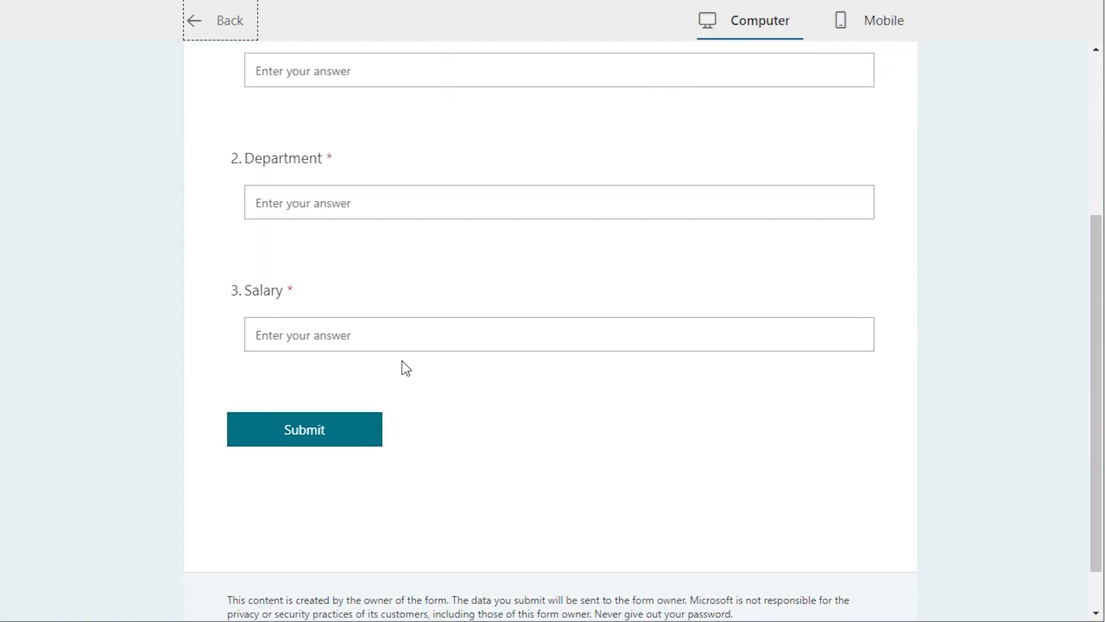
pyautogui.scroll(3)
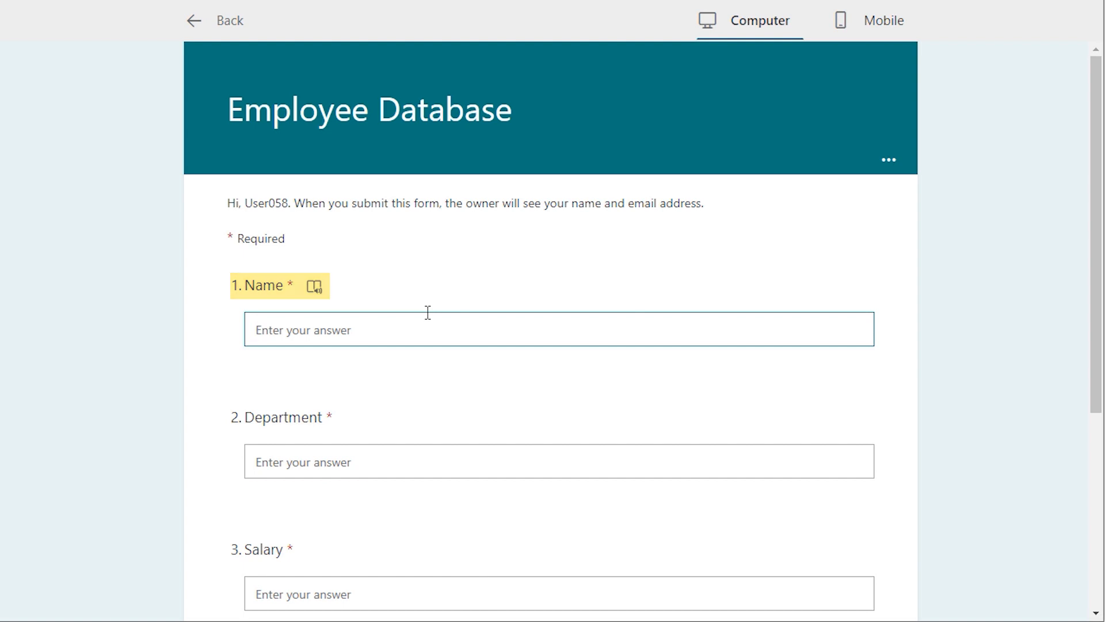
pyautogui.write('Pam')
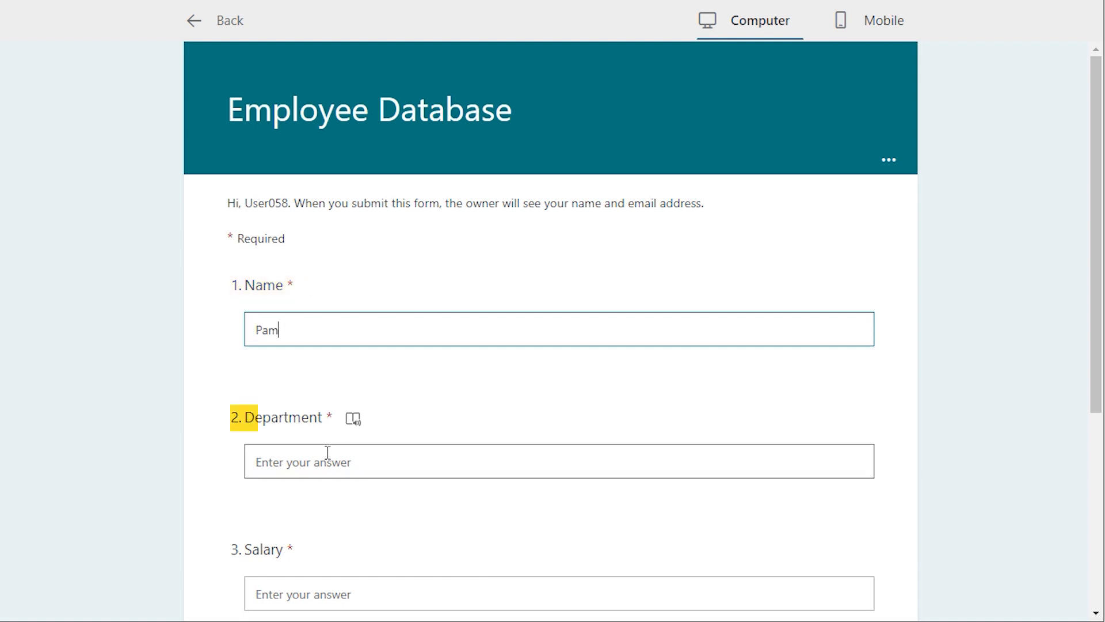
pyautogui.write('HR')
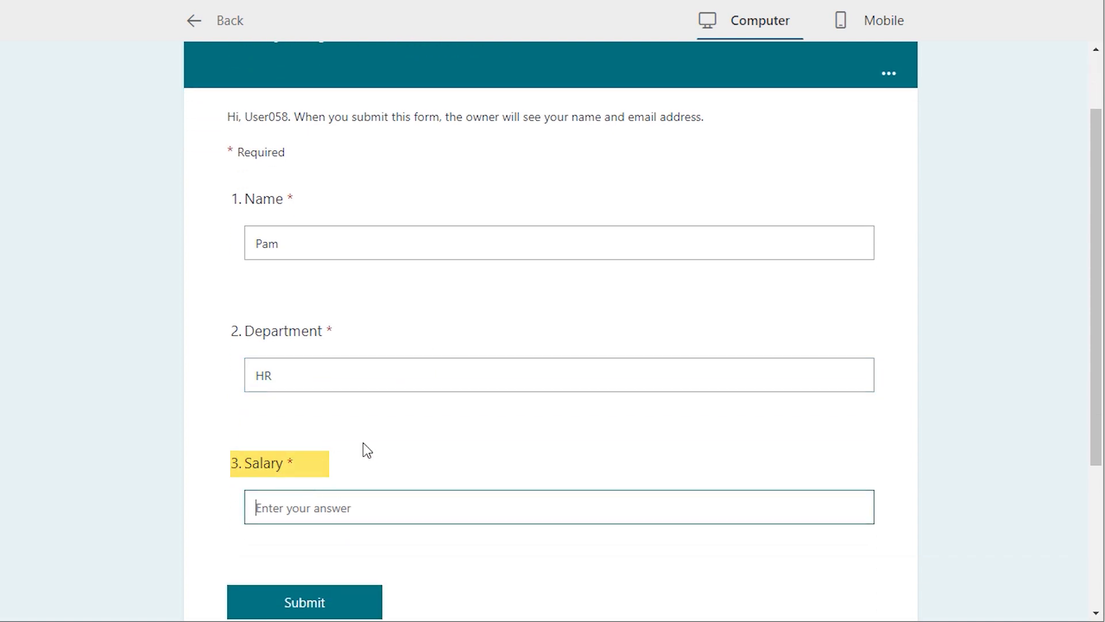
pyautogui.write('2000')
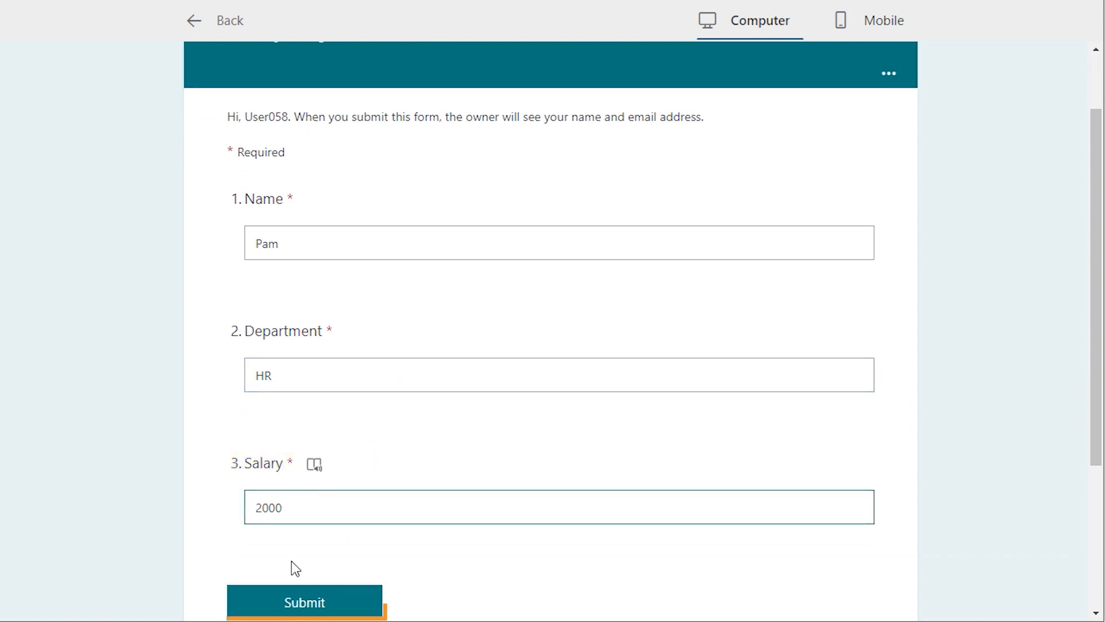
pyautogui.click(304, 602)
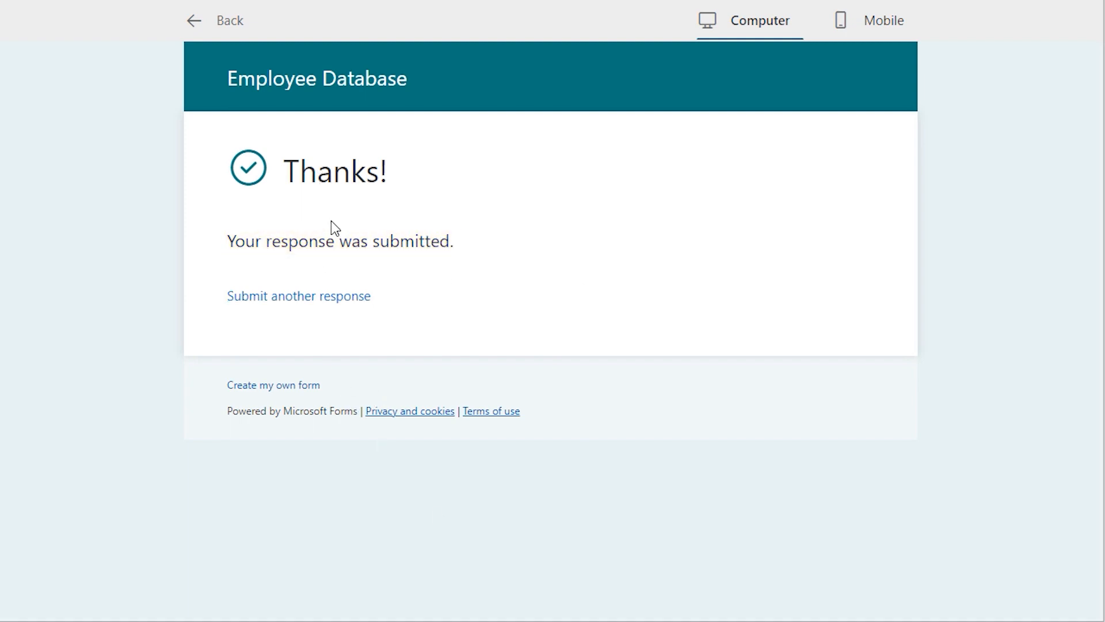
pyautogui.click(216, 20)
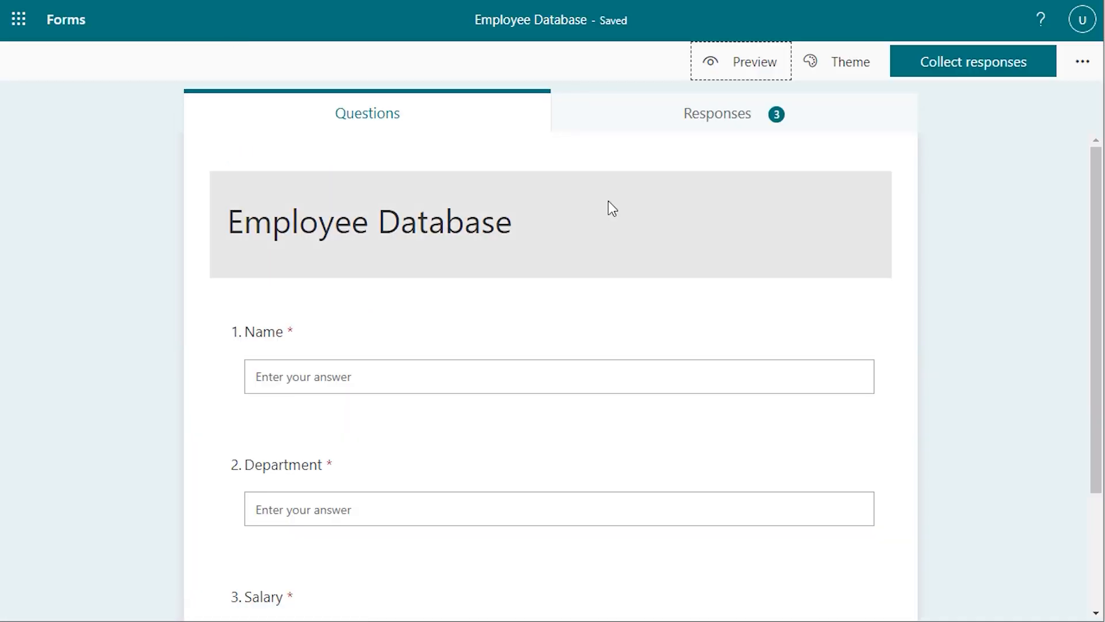
pyautogui.moveTo(718, 114)
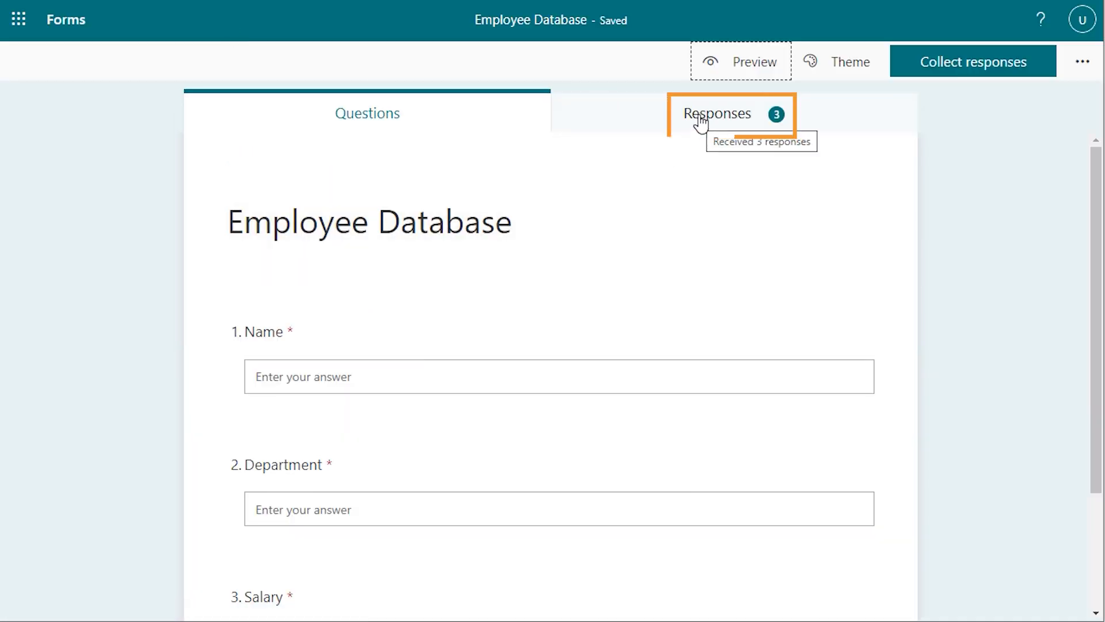
# Open the Responses tab, dismiss the analysis tip, and open the responses in Excel.
pyautogui.click(716, 113)
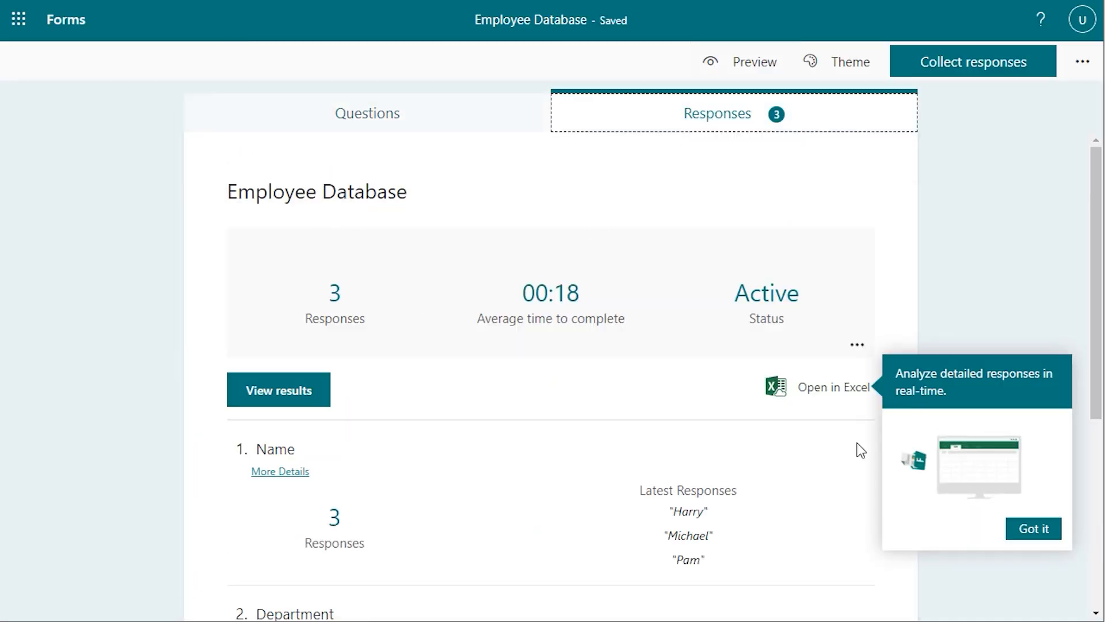
pyautogui.click(1032, 528)
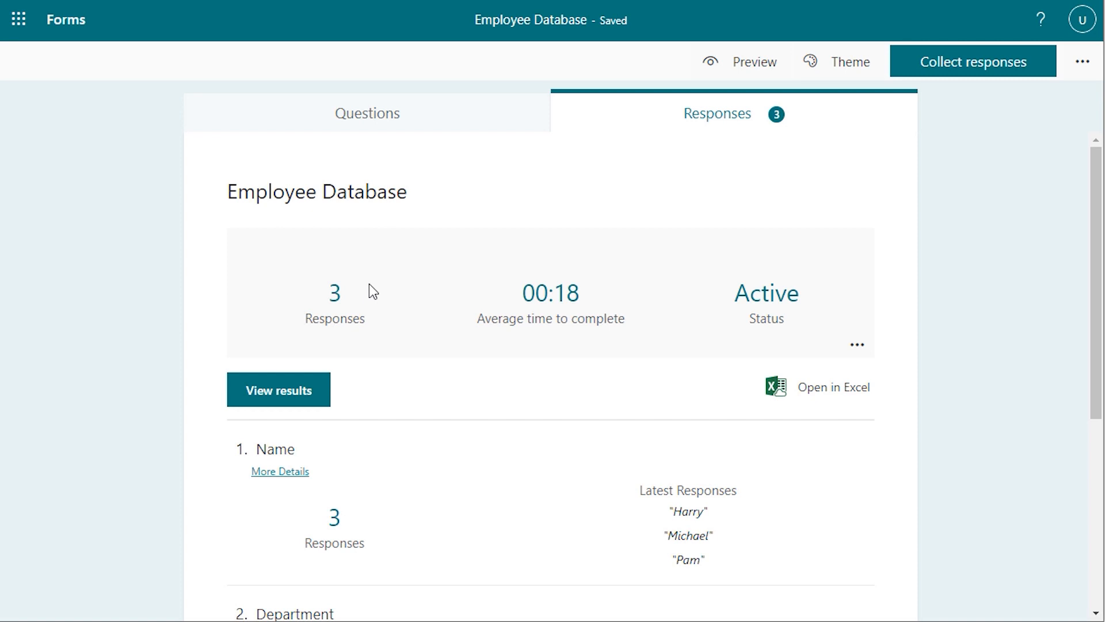
pyautogui.moveTo(825, 405)
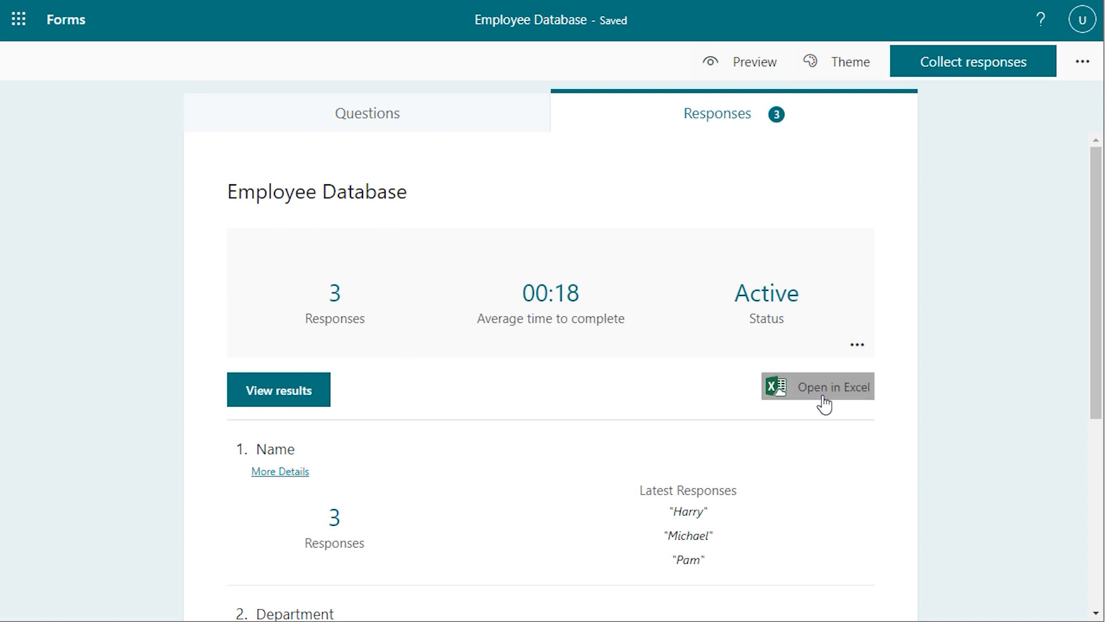
pyautogui.moveTo(823, 401)
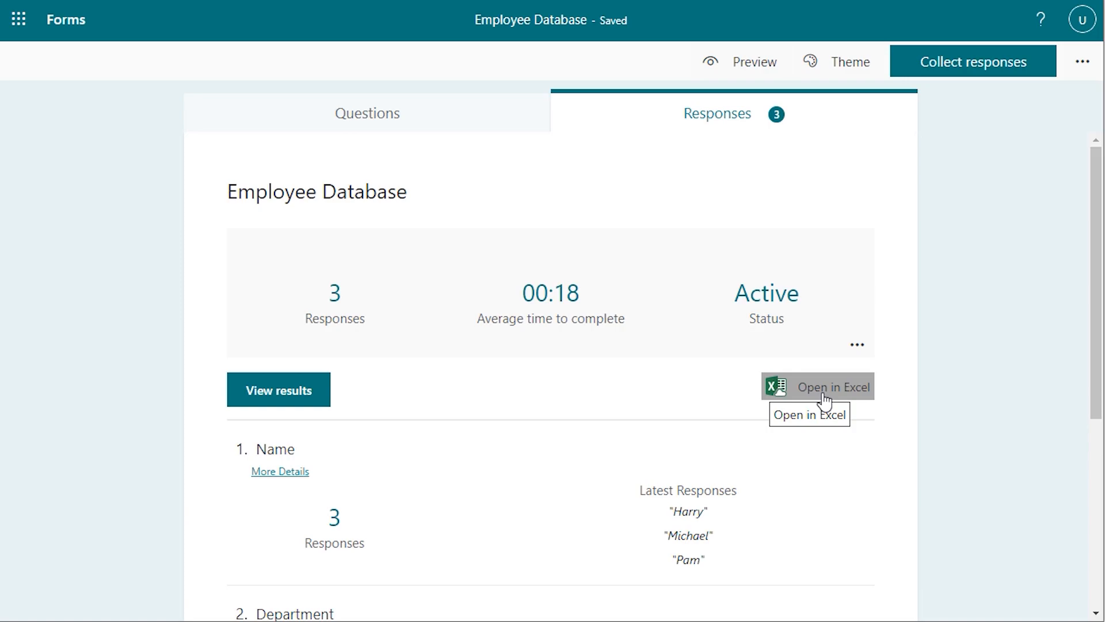
pyautogui.click(832, 387)
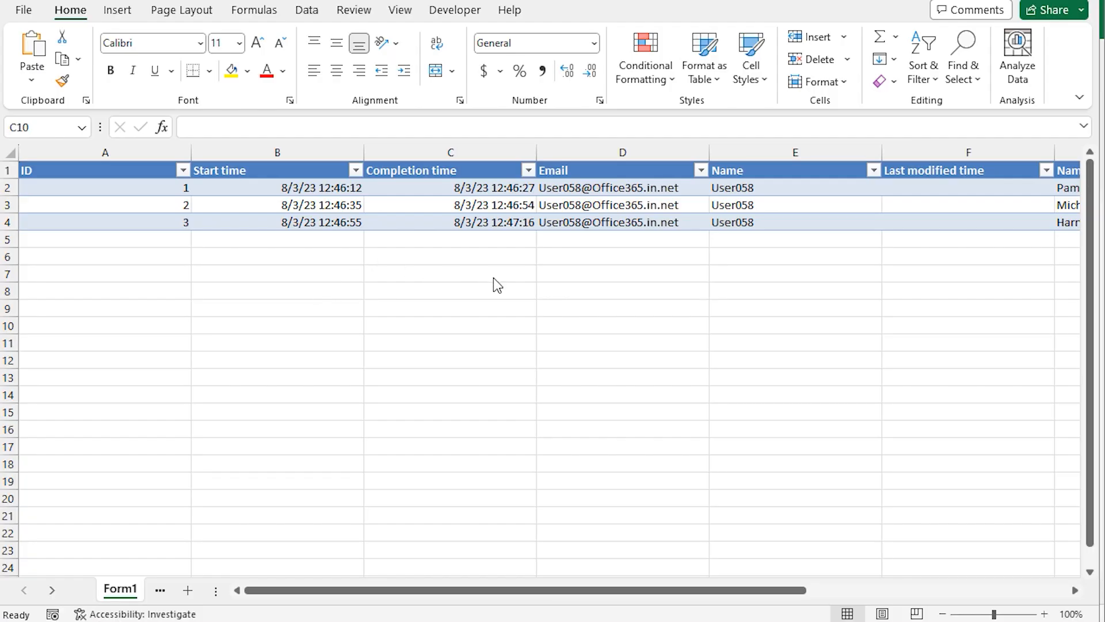
pyautogui.moveTo(183, 414)
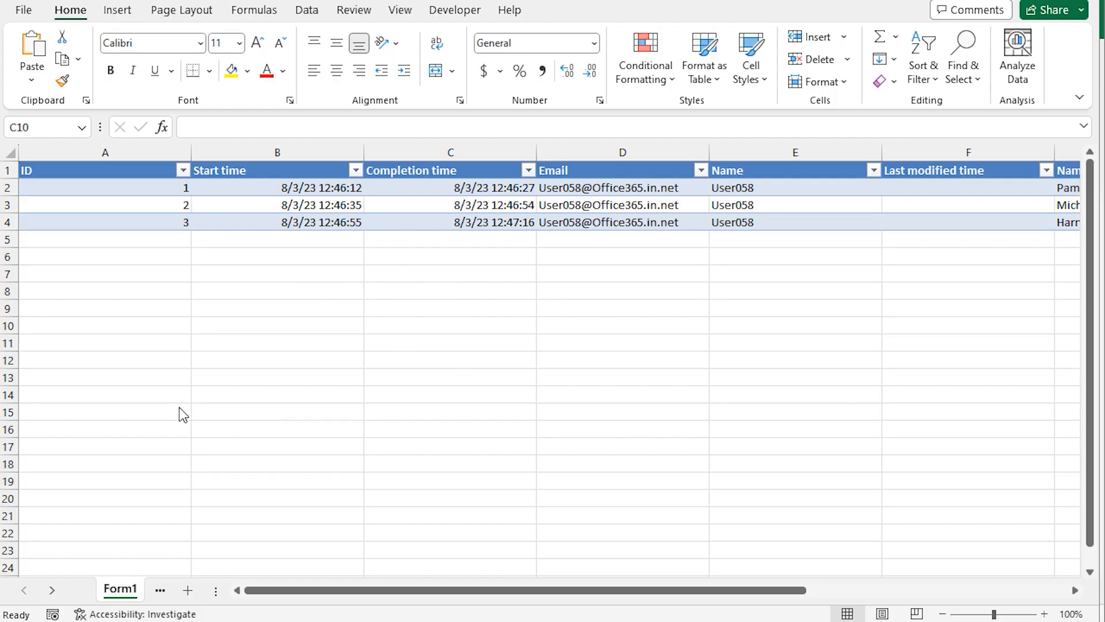
pyautogui.moveTo(215, 531)
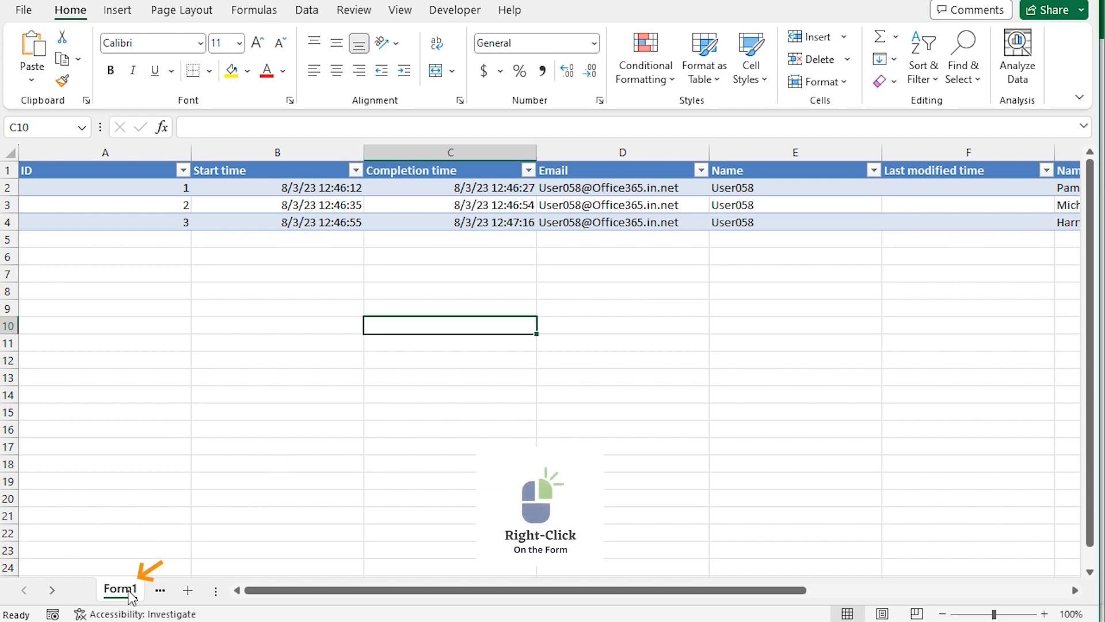
# Right-click the Form1 sheet tab.
pyautogui.rightClick(120, 588)
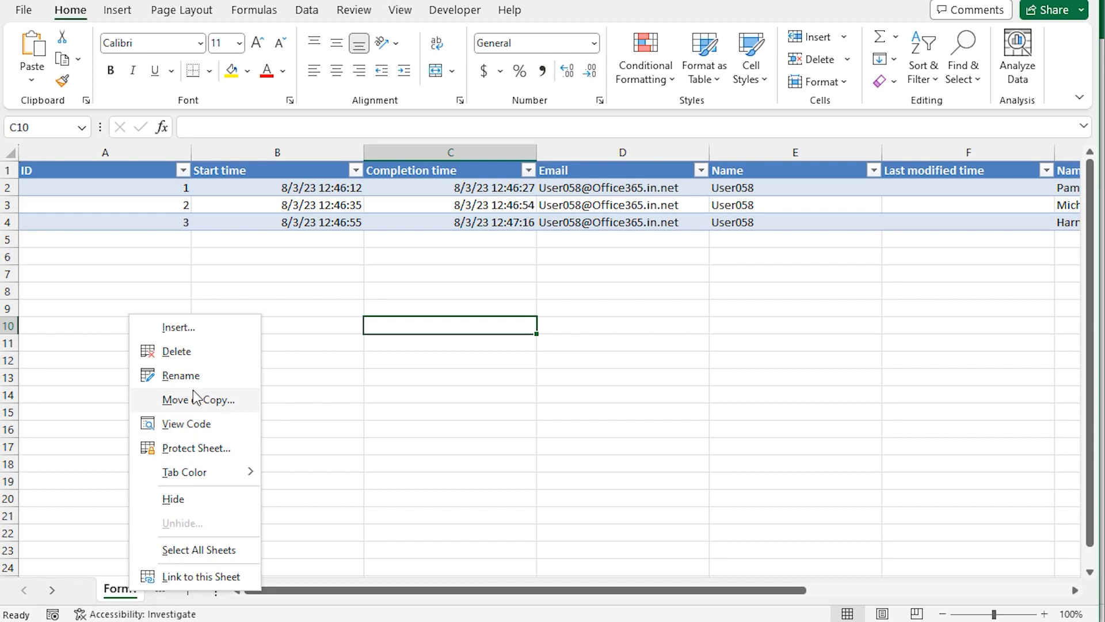
# Copy Form1 to the end of 'Create a Data Log in Excel.xlsx' via Move or Copy.
pyautogui.click(199, 399)
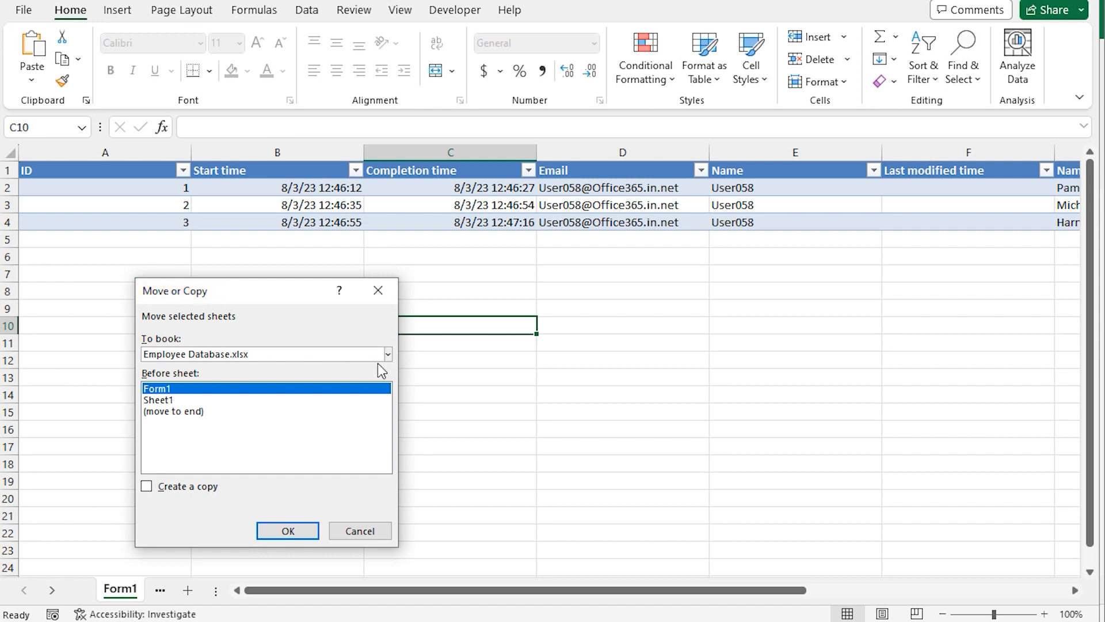
pyautogui.click(387, 354)
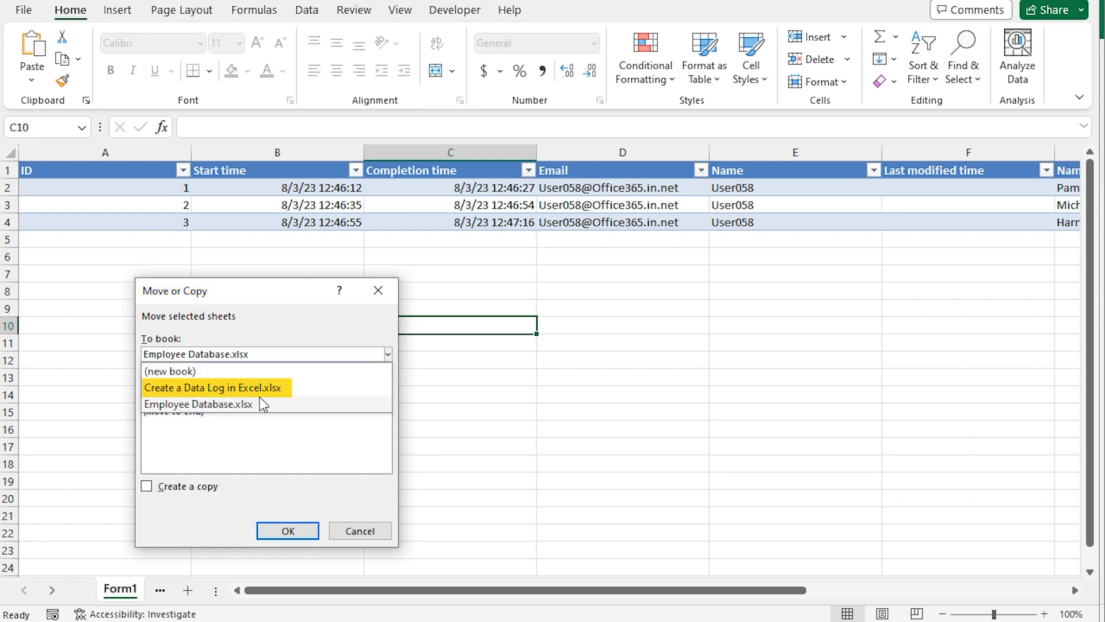
pyautogui.click(213, 387)
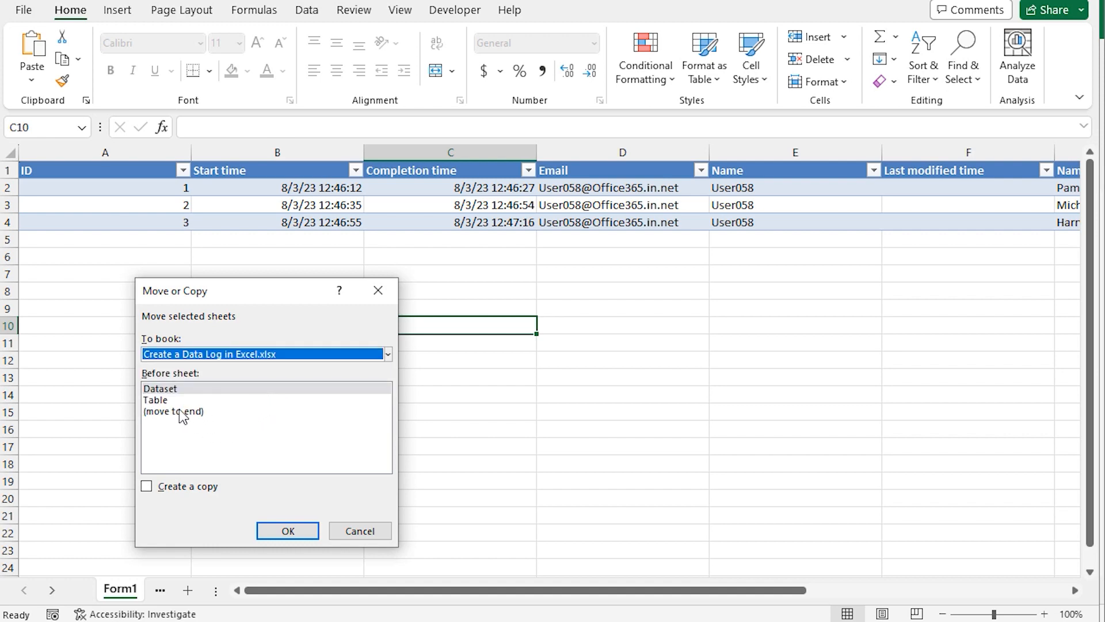
pyautogui.click(173, 411)
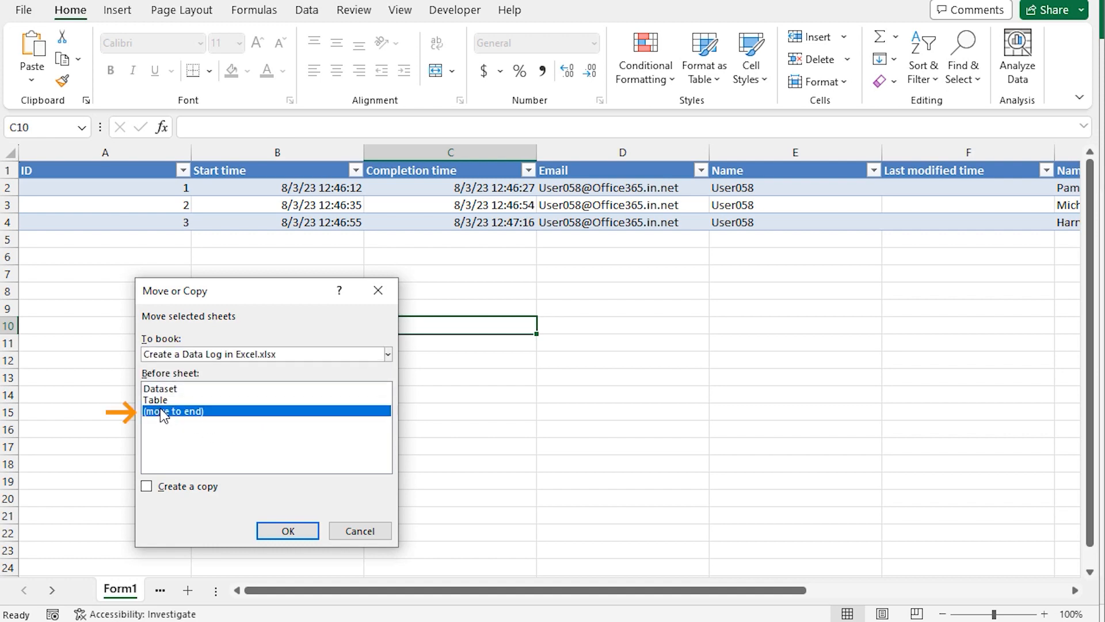
pyautogui.click(147, 486)
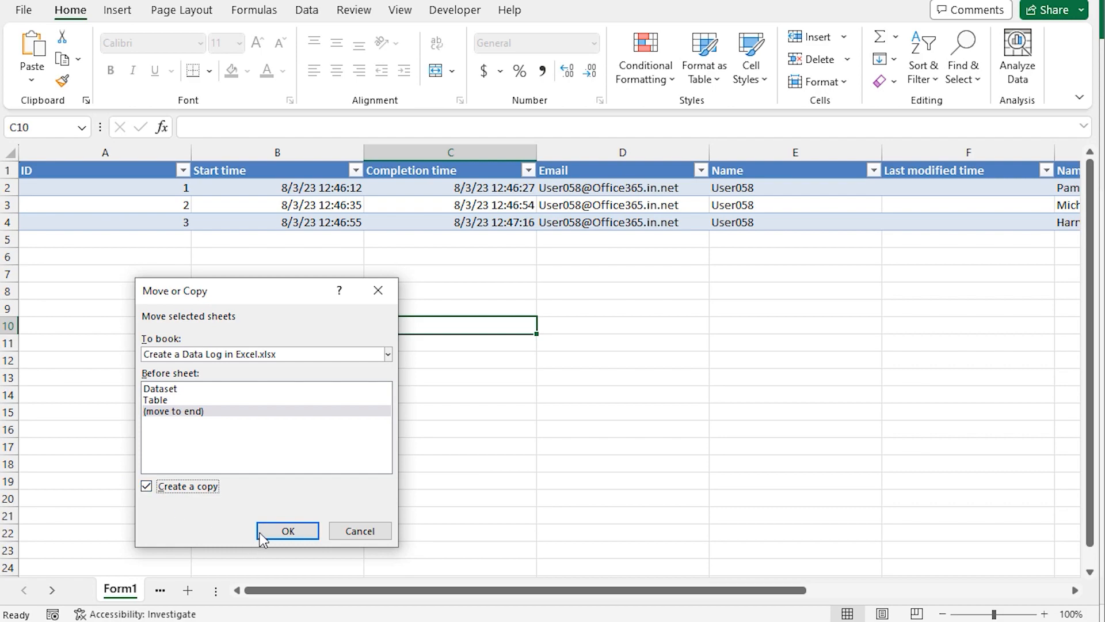
pyautogui.click(287, 531)
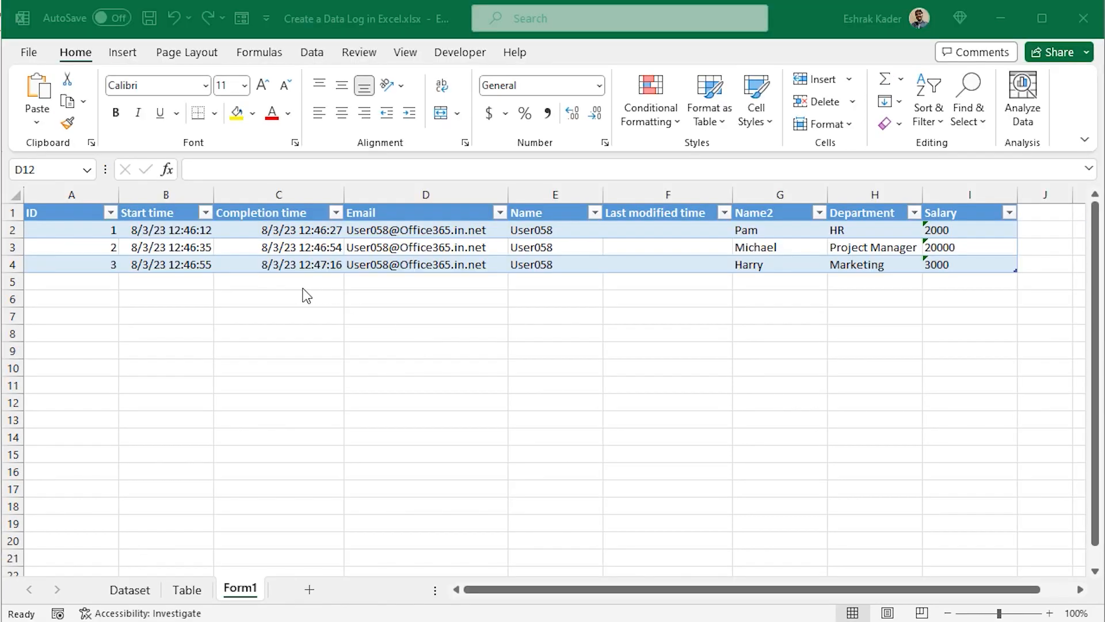